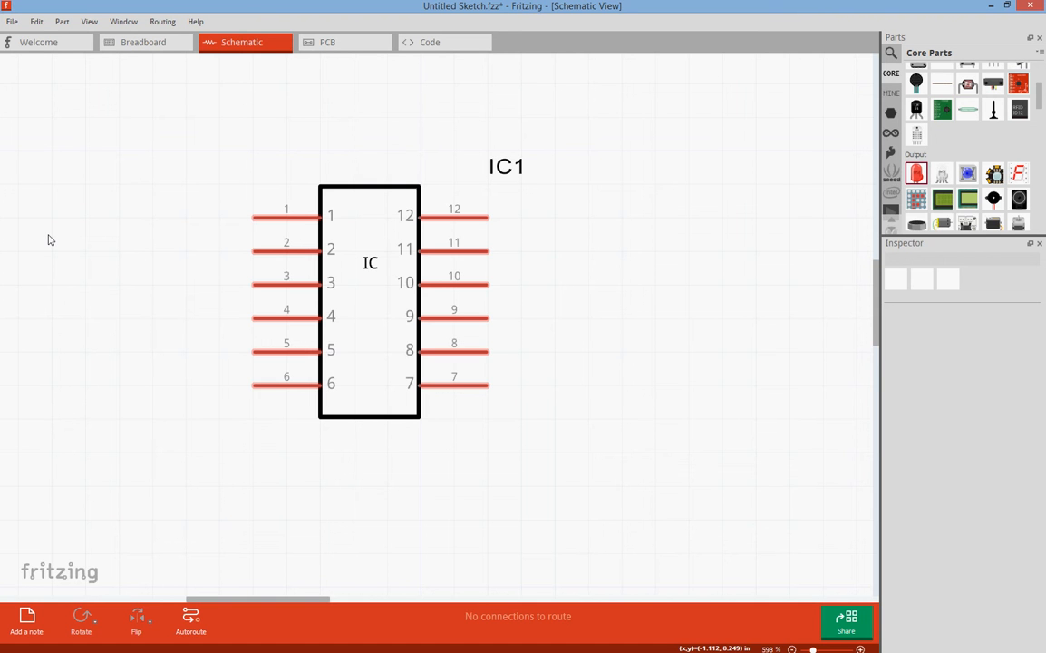
mouse_move(250, 15)
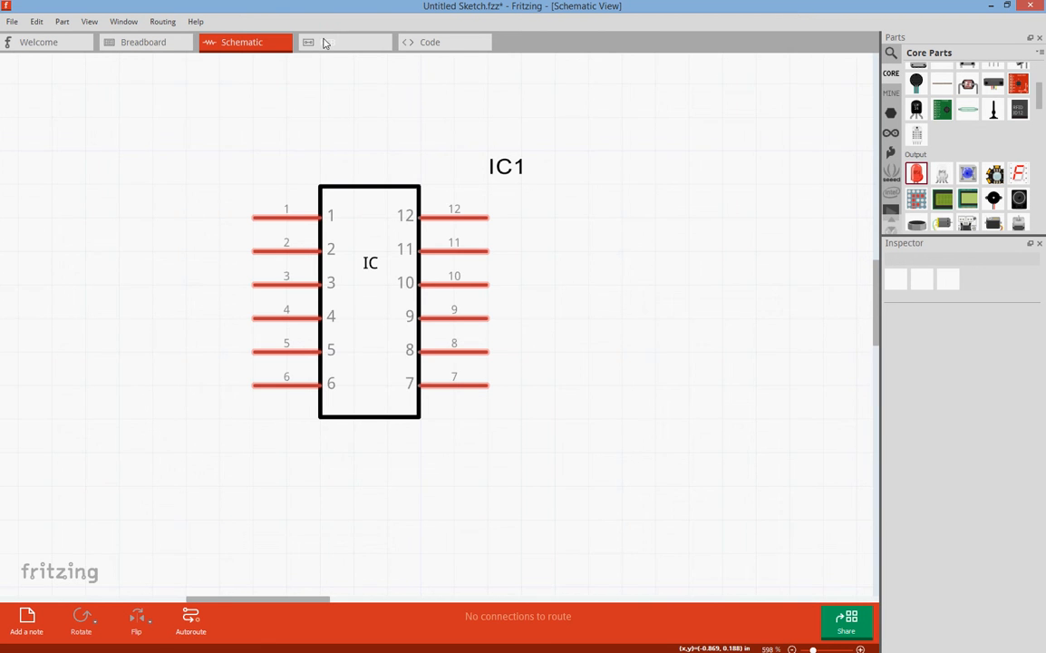
- Check the PCB layout, then open IC1 in the Parts Editor's Schematic view
left_click(344, 42)
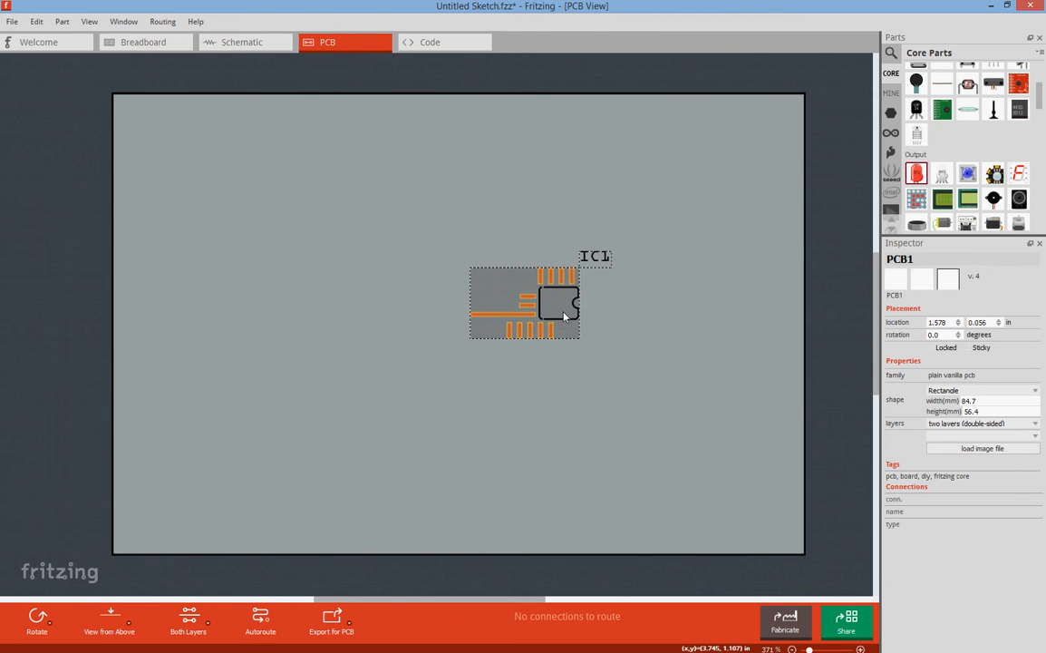
left_click(544, 304)
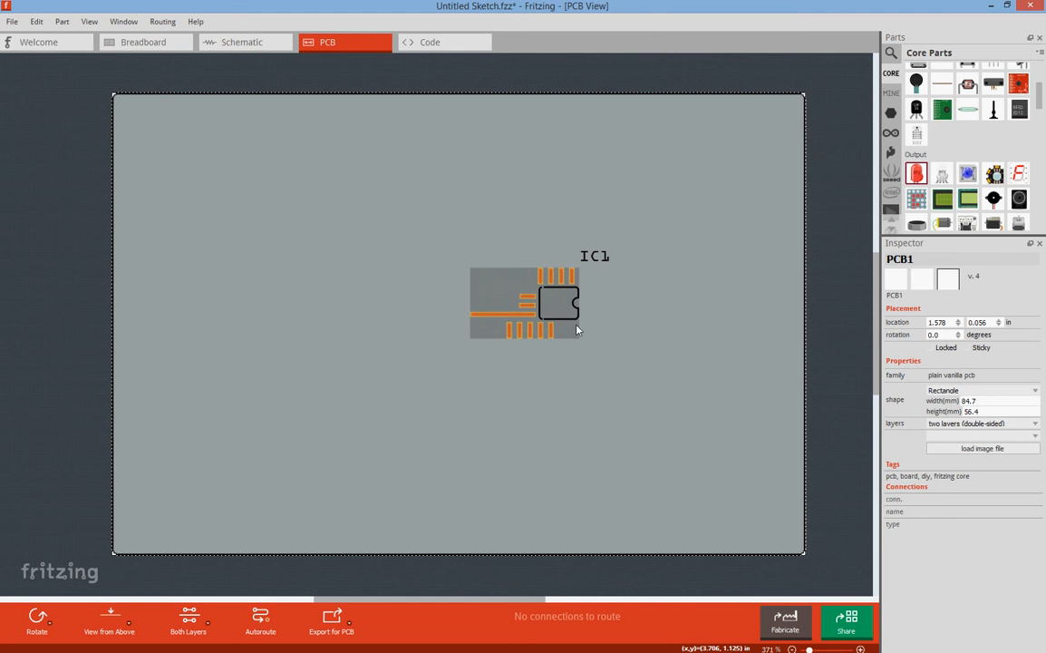
left_click(241, 42)
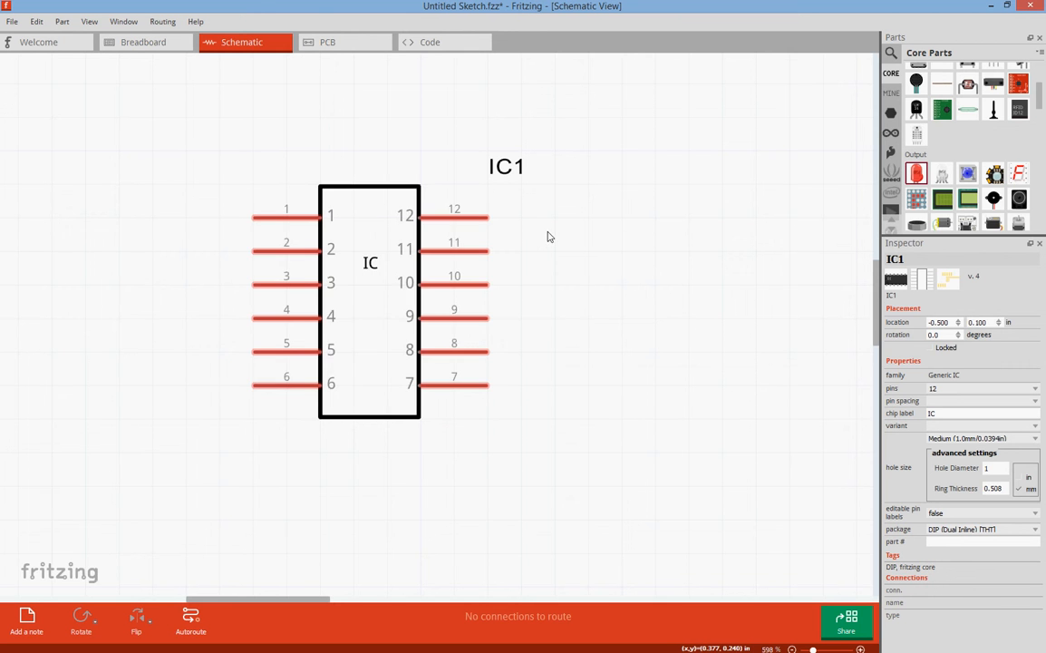
right_click(370, 263)
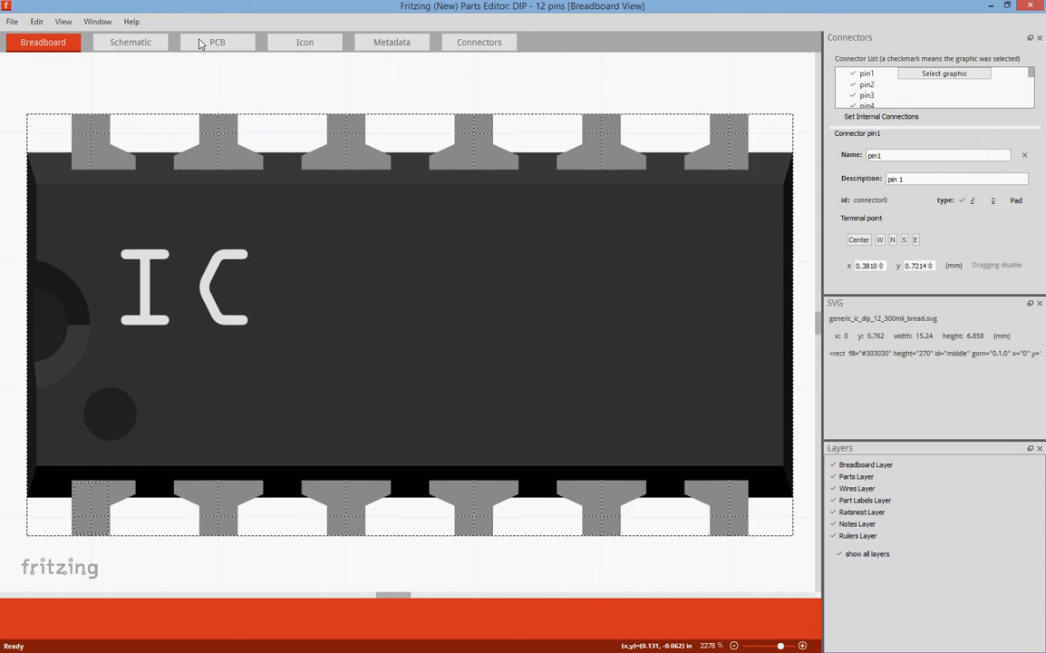
left_click(129, 41)
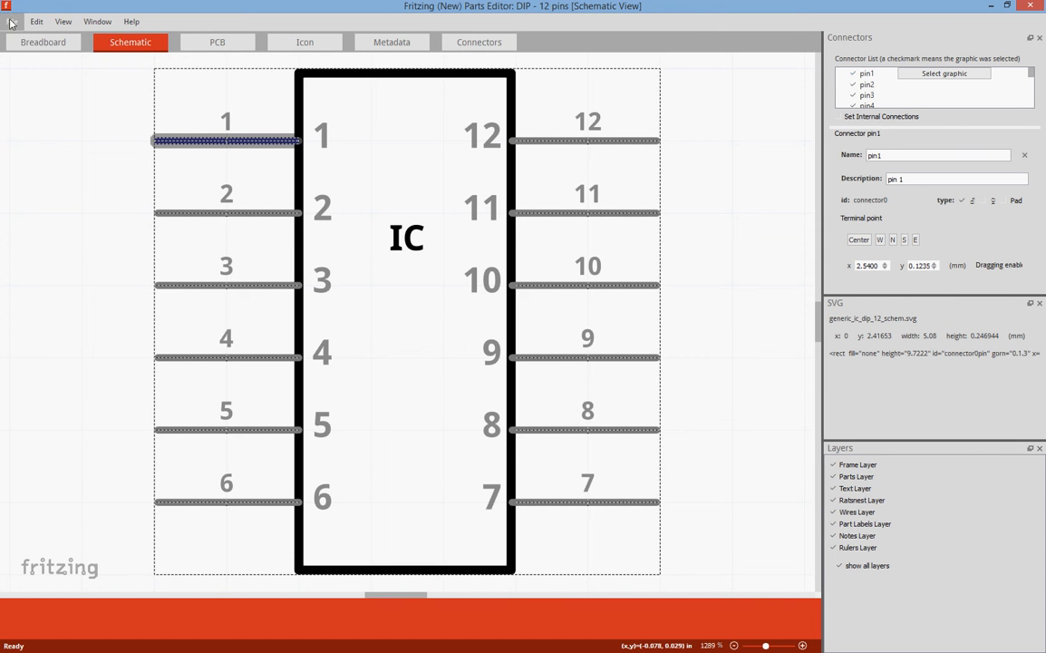
mouse_move(68, 141)
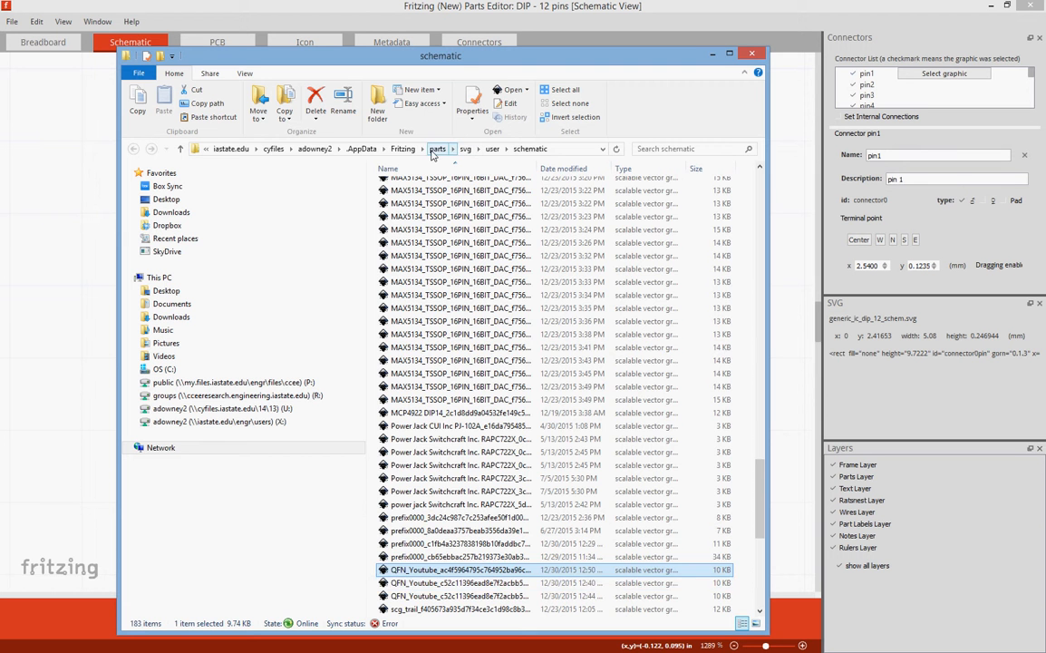
- Browse to svg > user > schematic and open the newest QFN_Youtube SVG in Notepad++
left_click(438, 148)
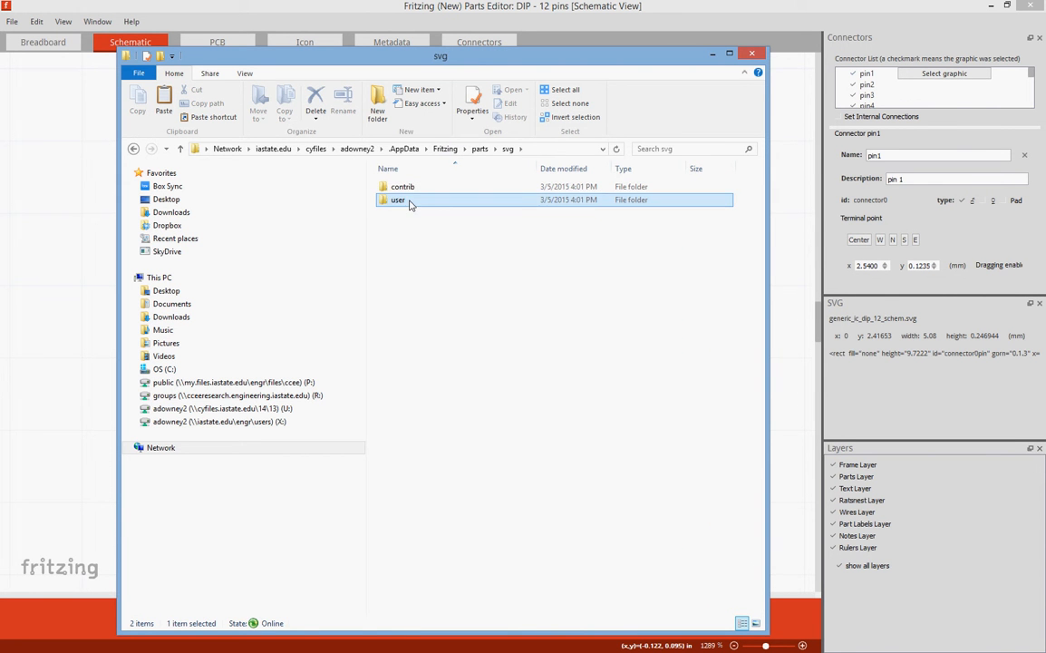
double_click(397, 199)
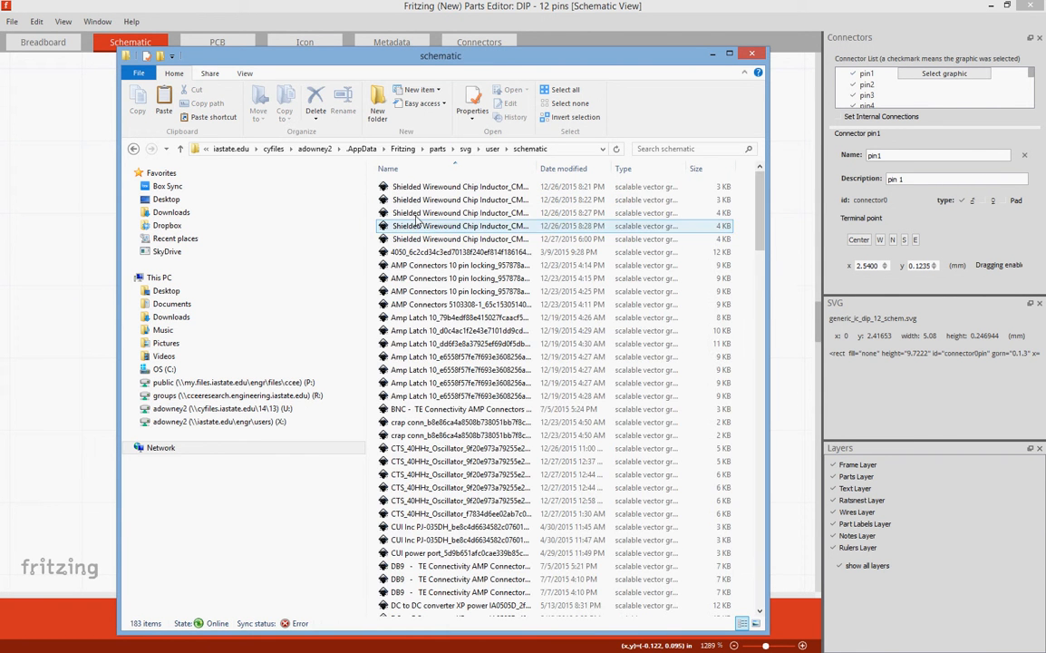
scroll("down", 3)
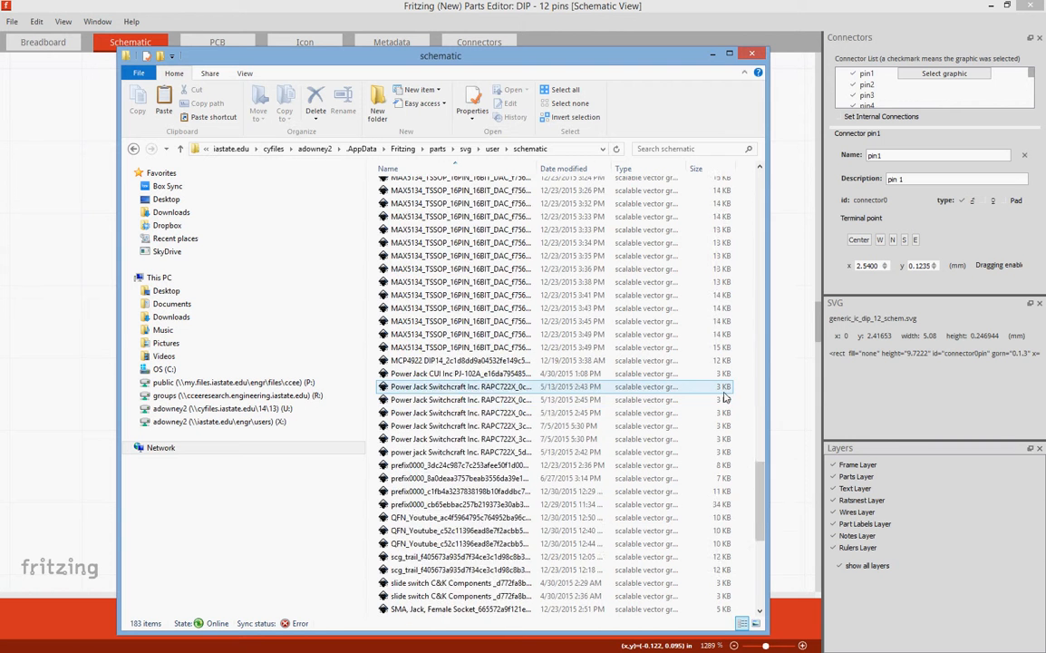
scroll("down", 3)
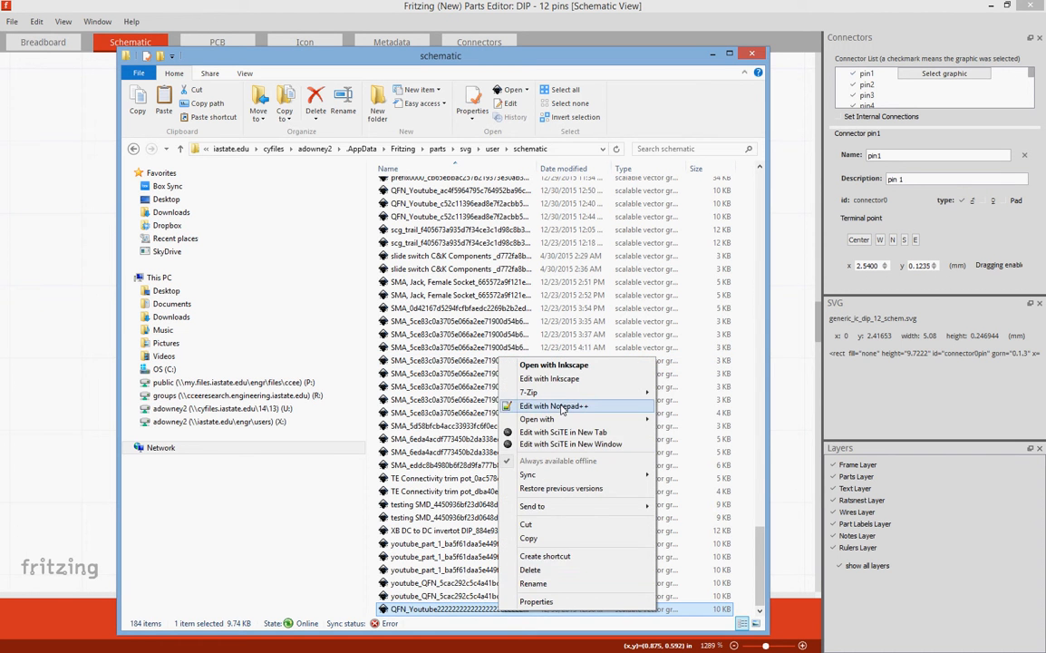
left_click(552, 405)
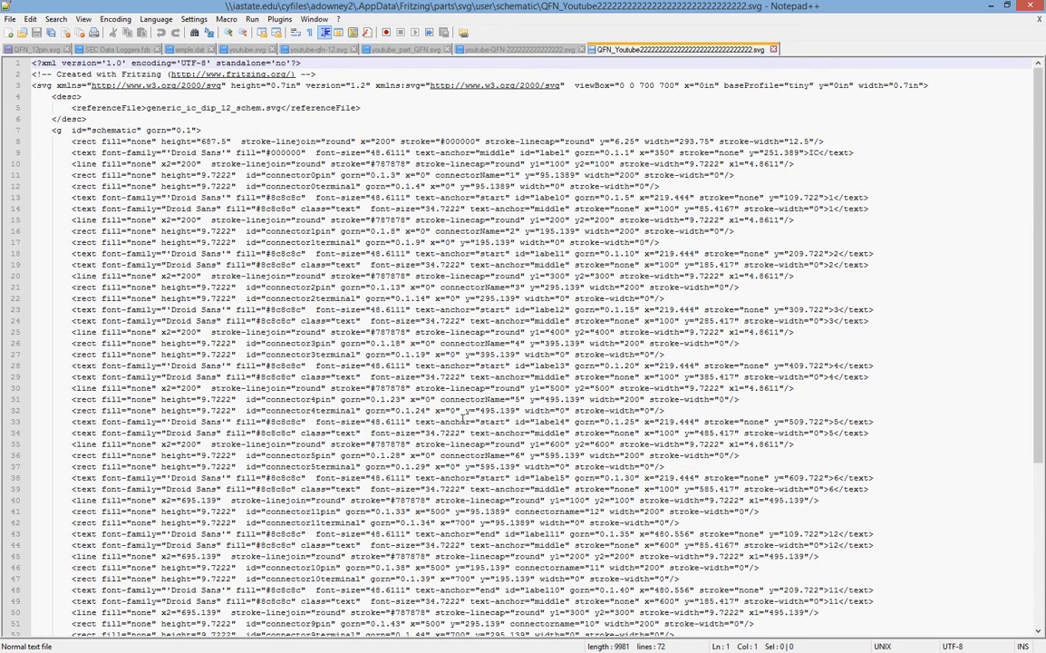
mouse_move(411, 366)
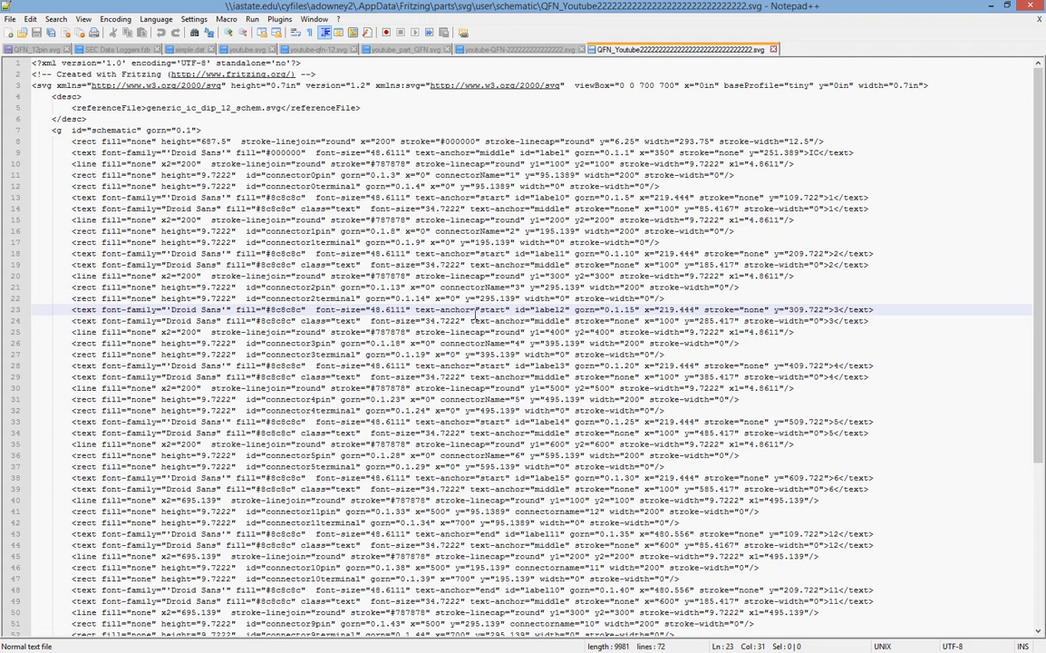
mouse_move(560, 315)
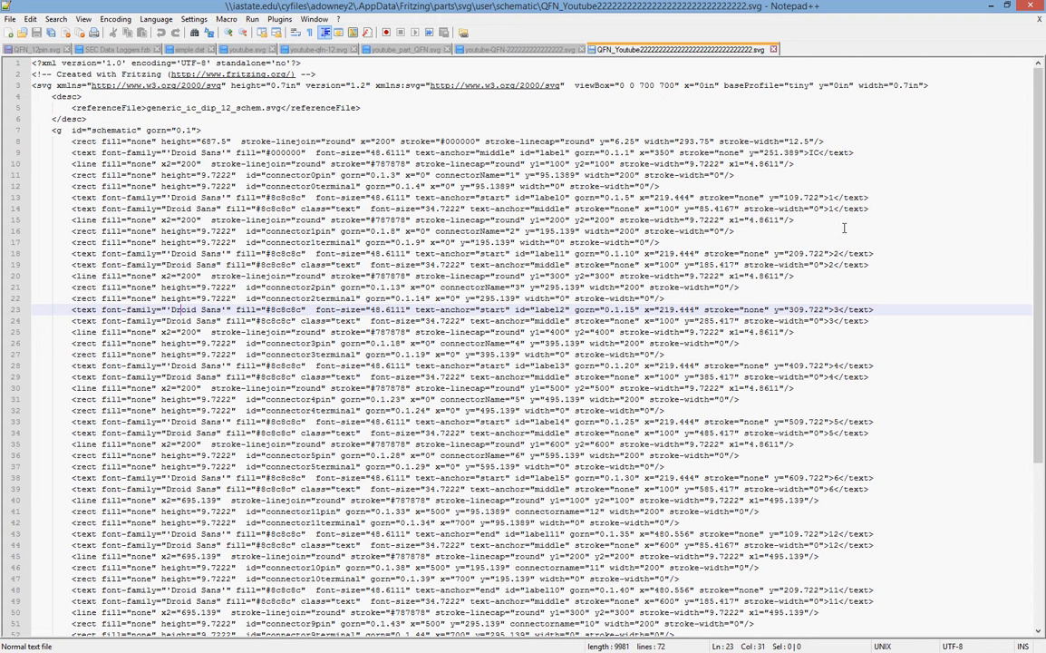
mouse_move(700, 539)
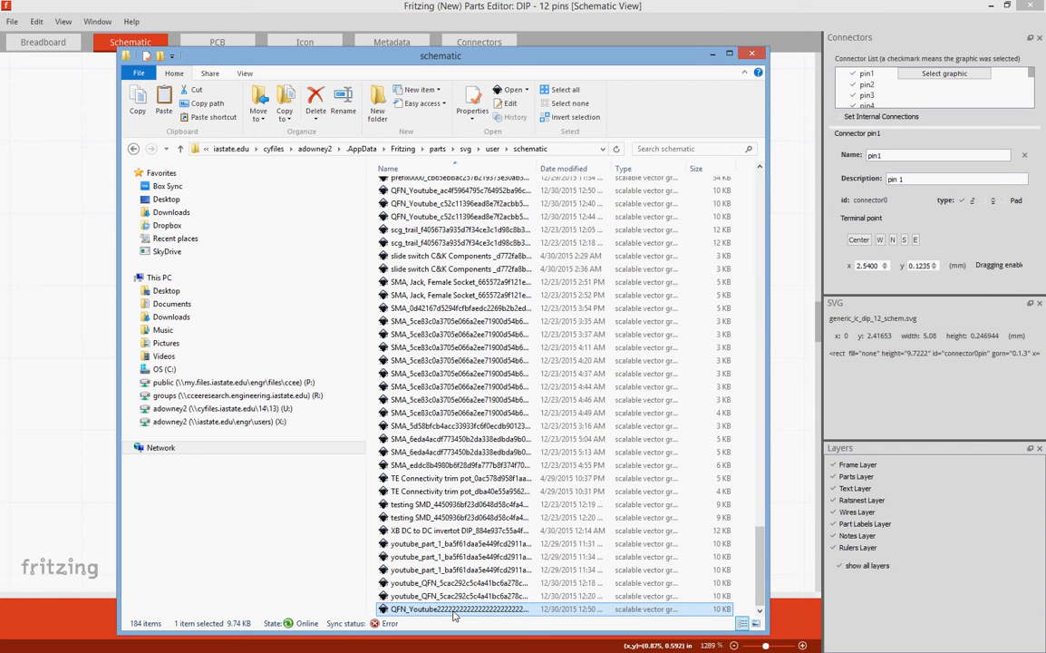
mouse_move(453, 608)
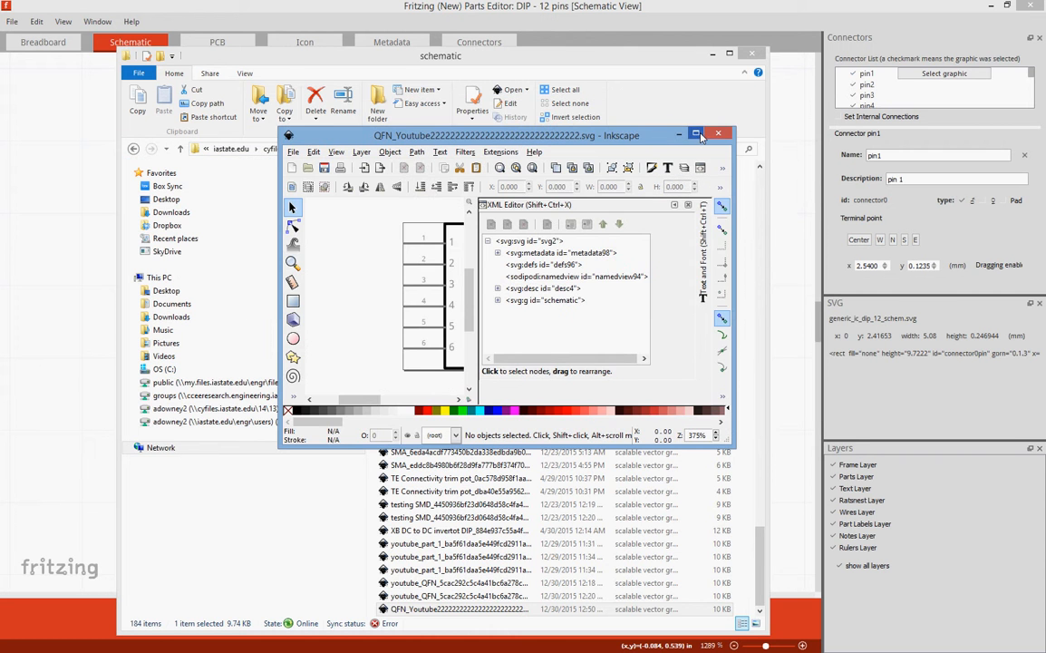
- Maximize the Inkscape window showing the QFN_Youtube schematic SVG
left_click(697, 135)
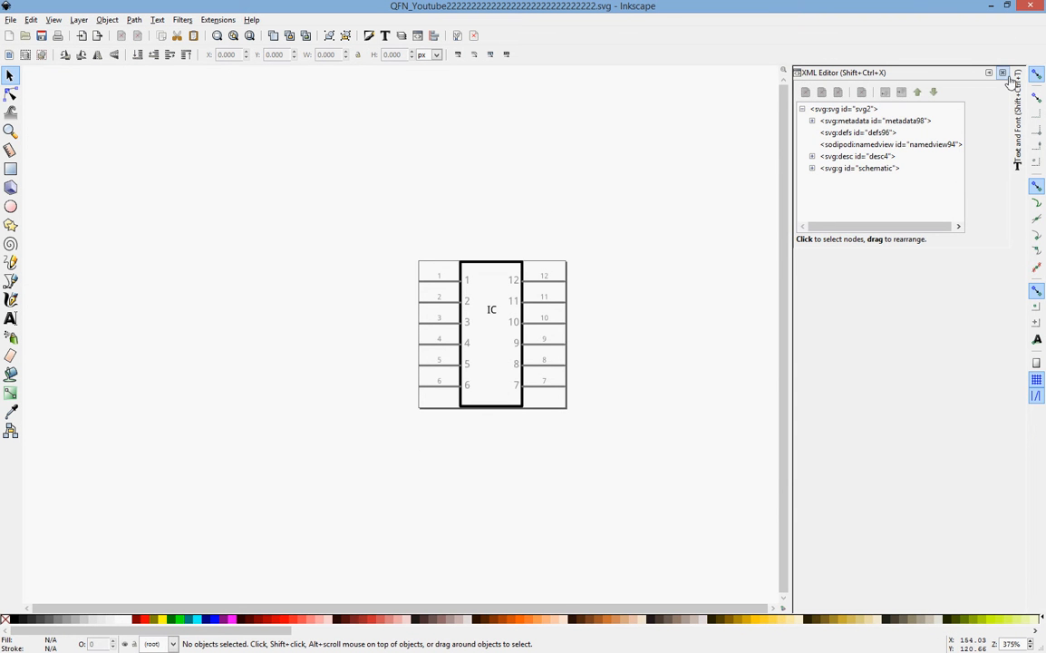
- Close the XML Editor panel and reopen it from Edit > XML Editor
left_click(1002, 72)
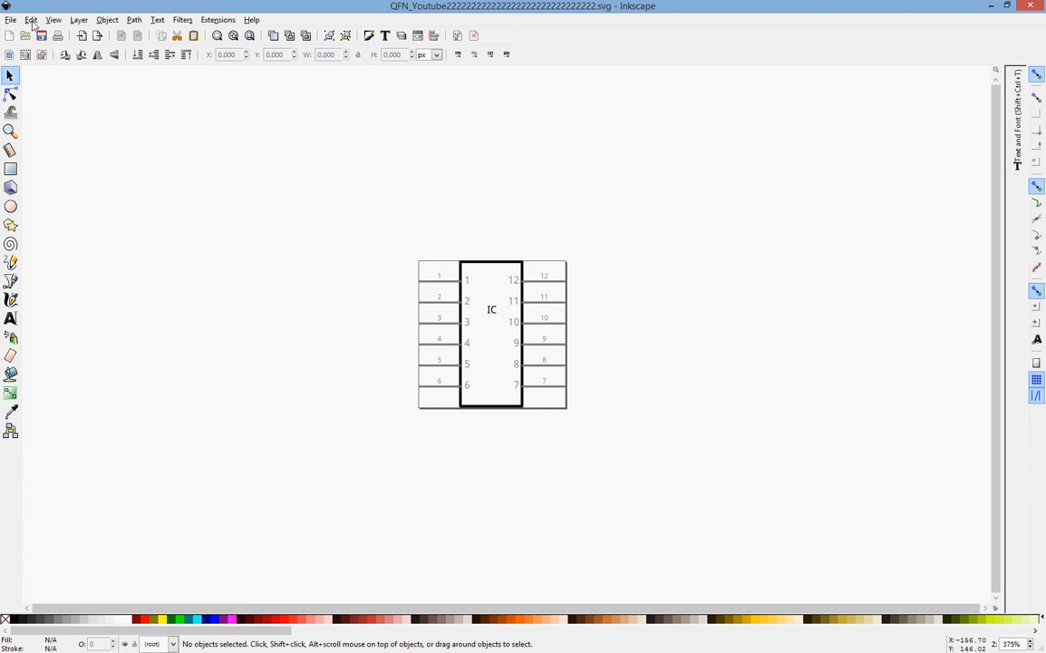
left_click(31, 19)
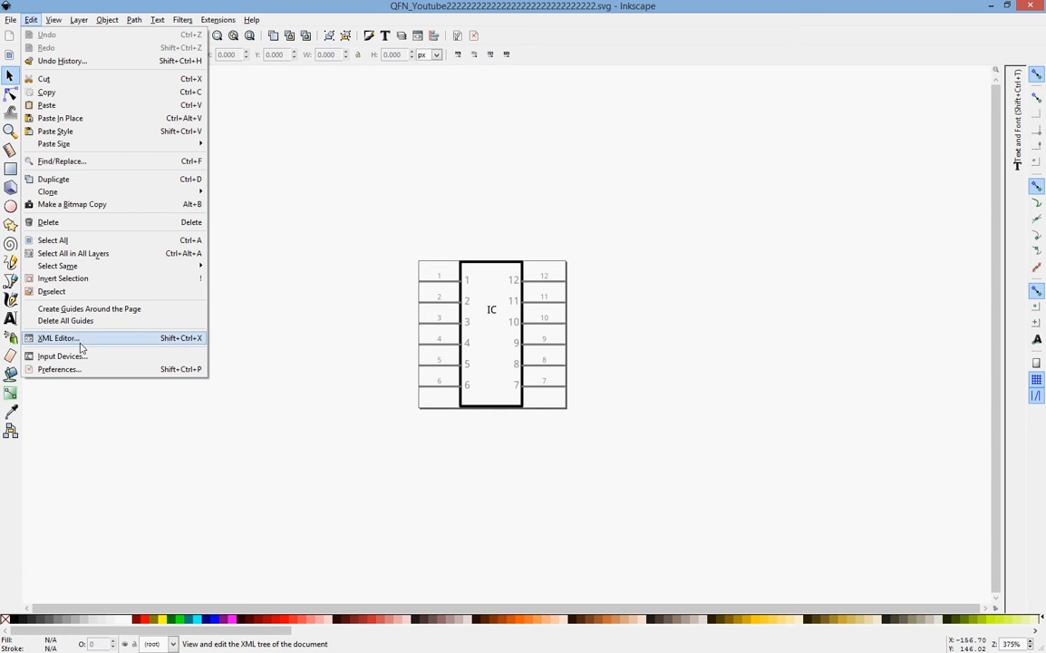
left_click(58, 337)
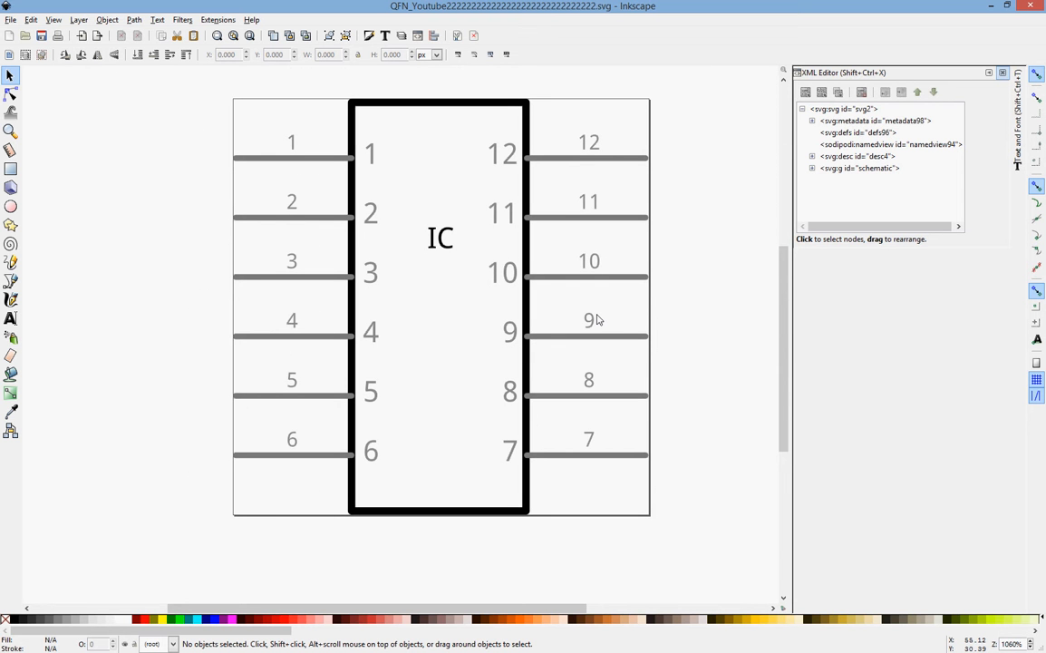
mouse_move(282, 133)
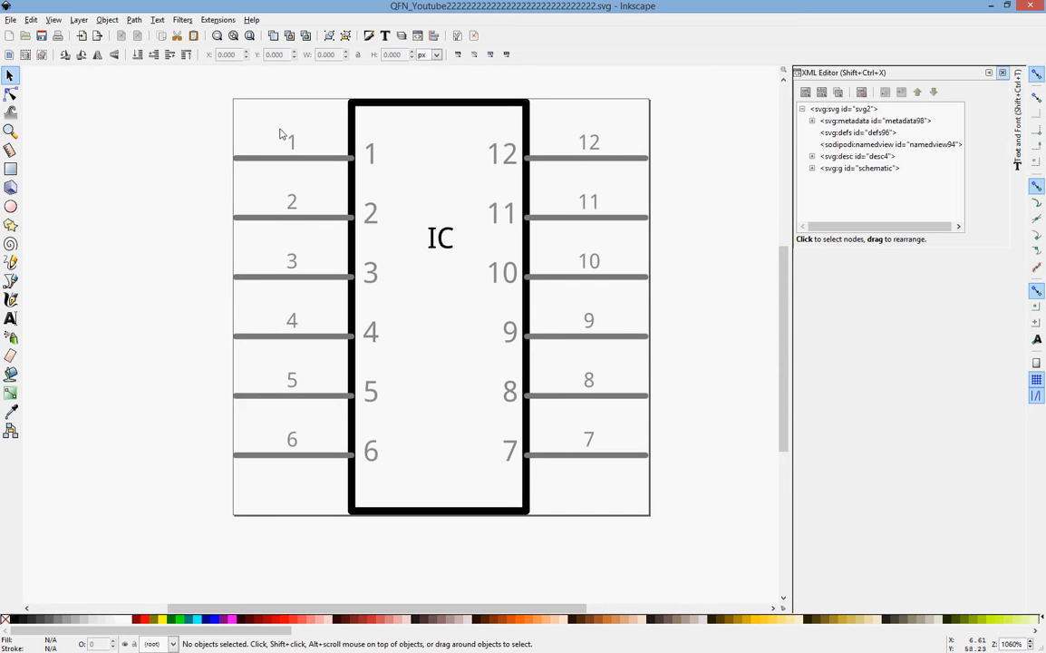
mouse_move(478, 360)
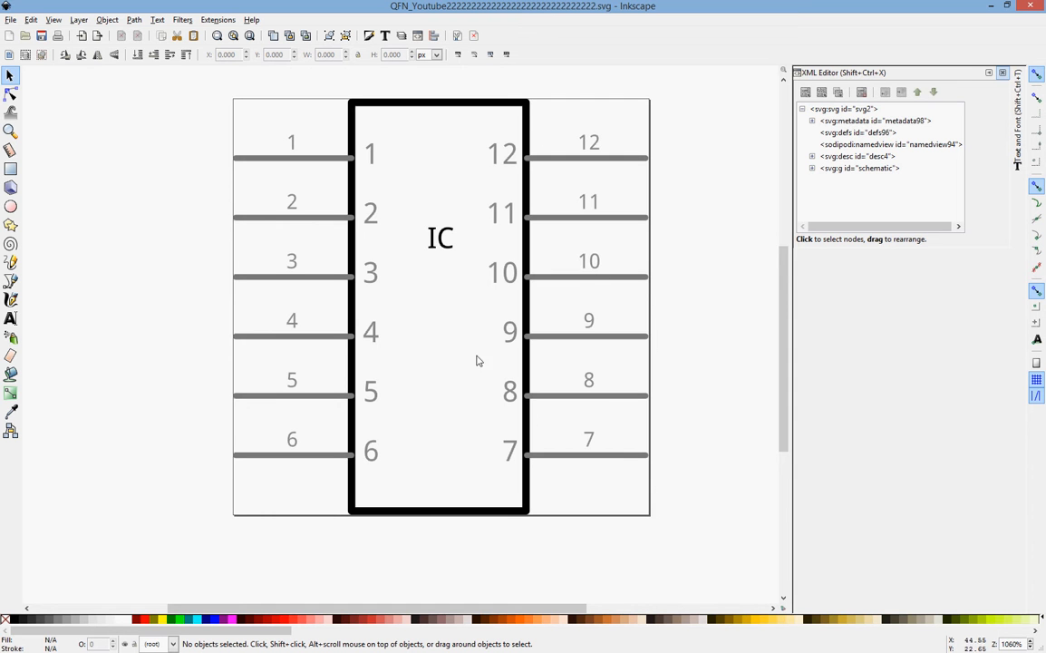
mouse_move(416, 521)
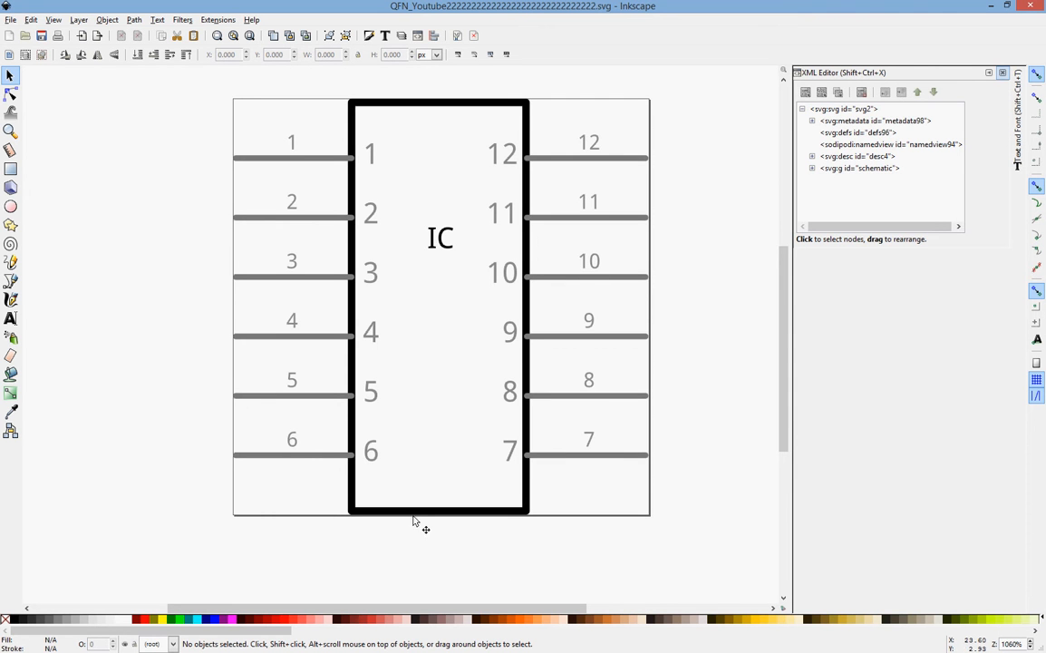
mouse_move(893, 227)
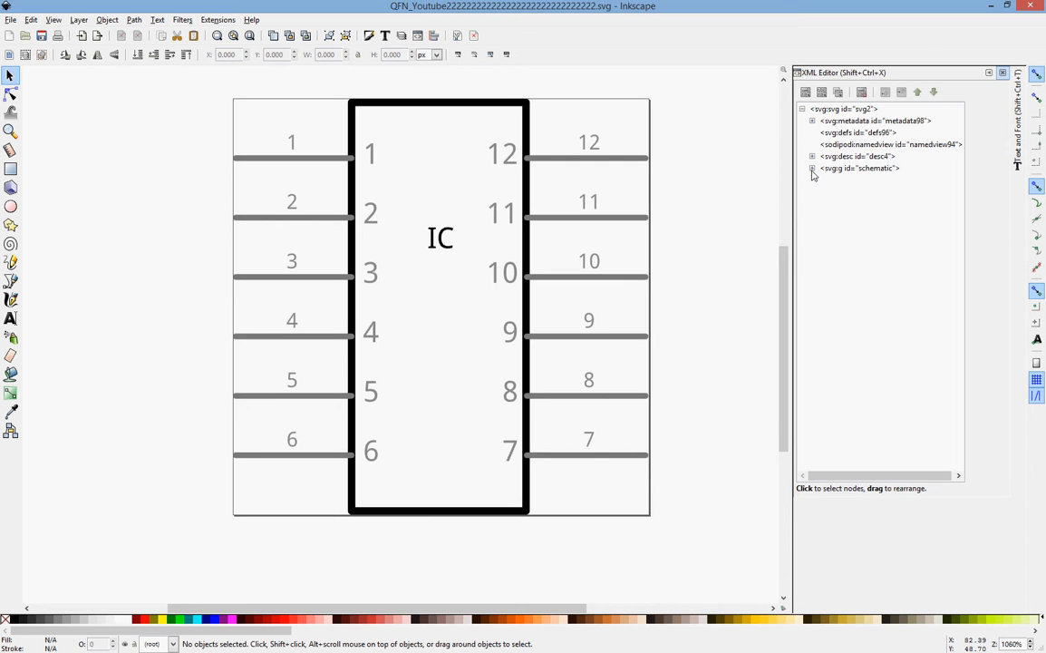
- Expand the schematic group in the XML tree and change pin 1's label to GND
left_click(856, 156)
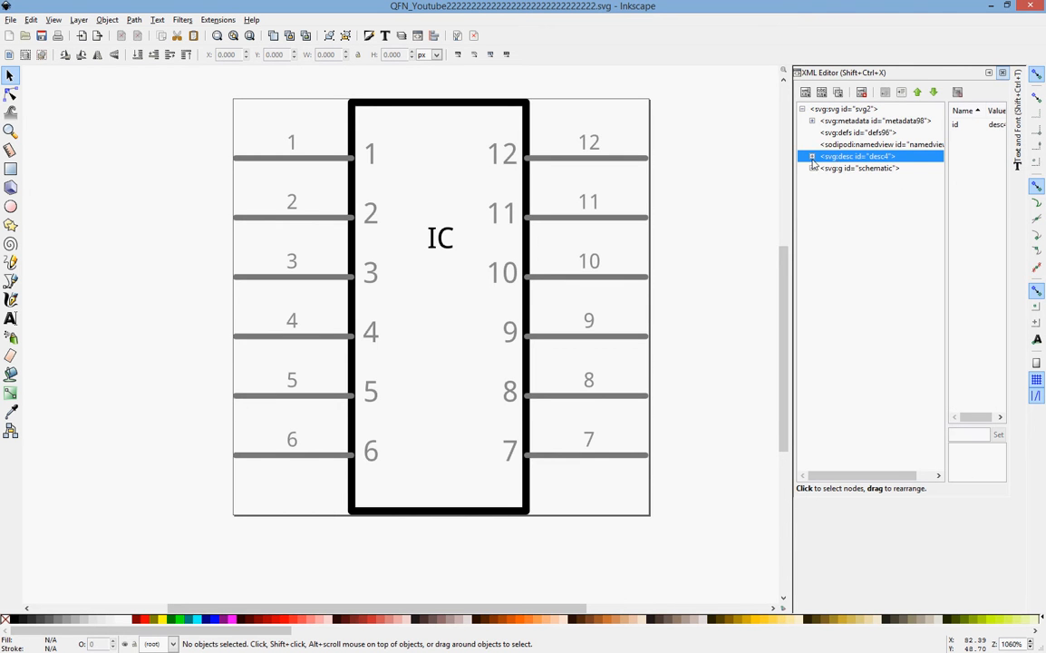
left_click(812, 156)
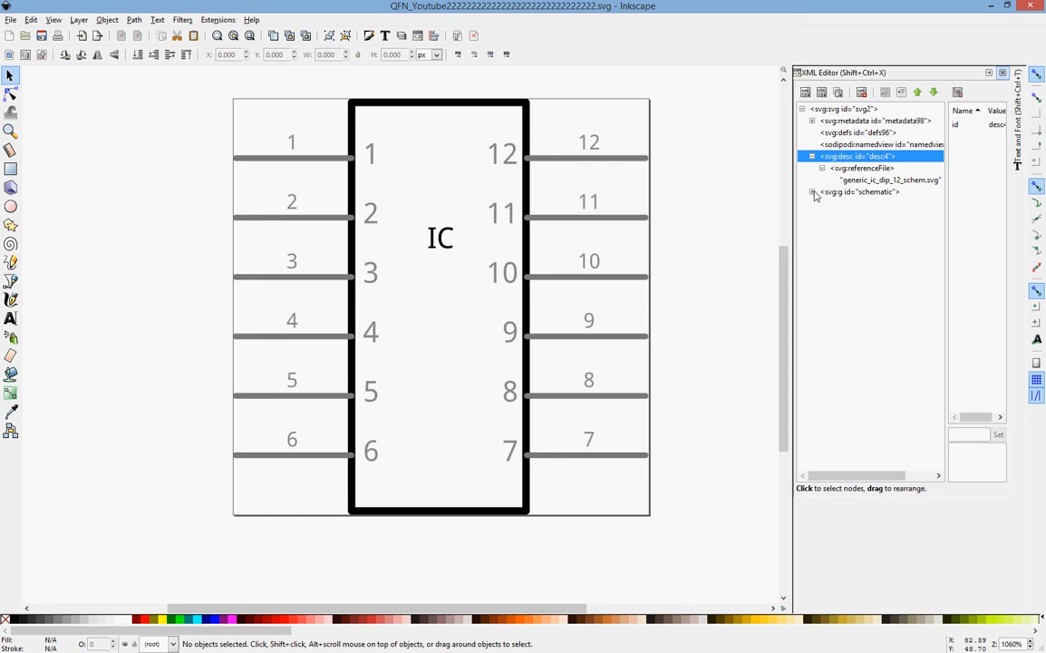
left_click(862, 227)
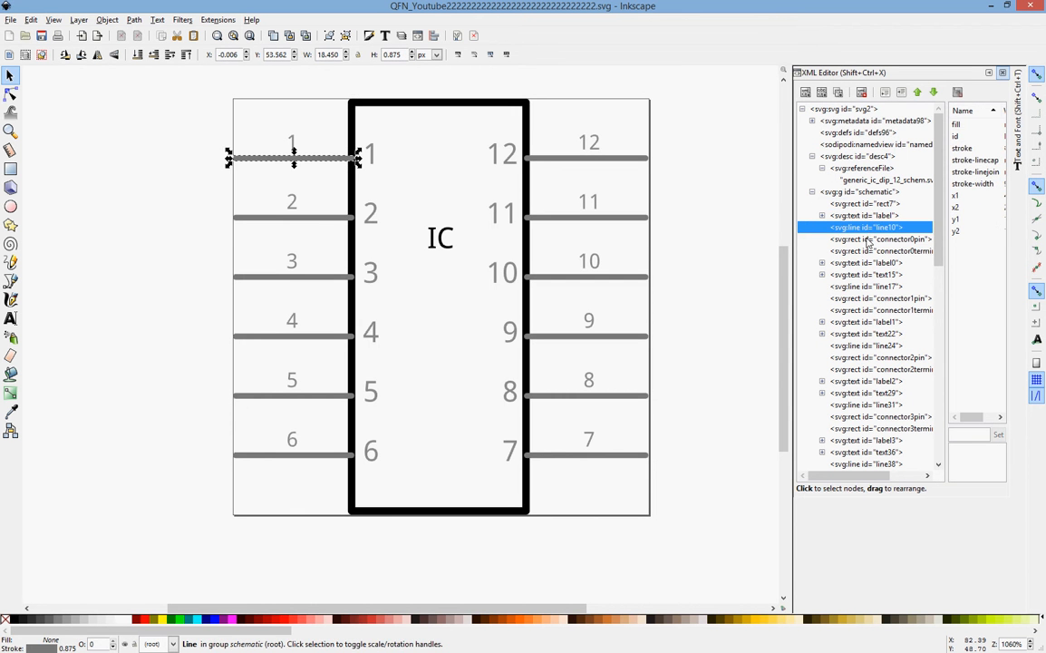
left_click(879, 251)
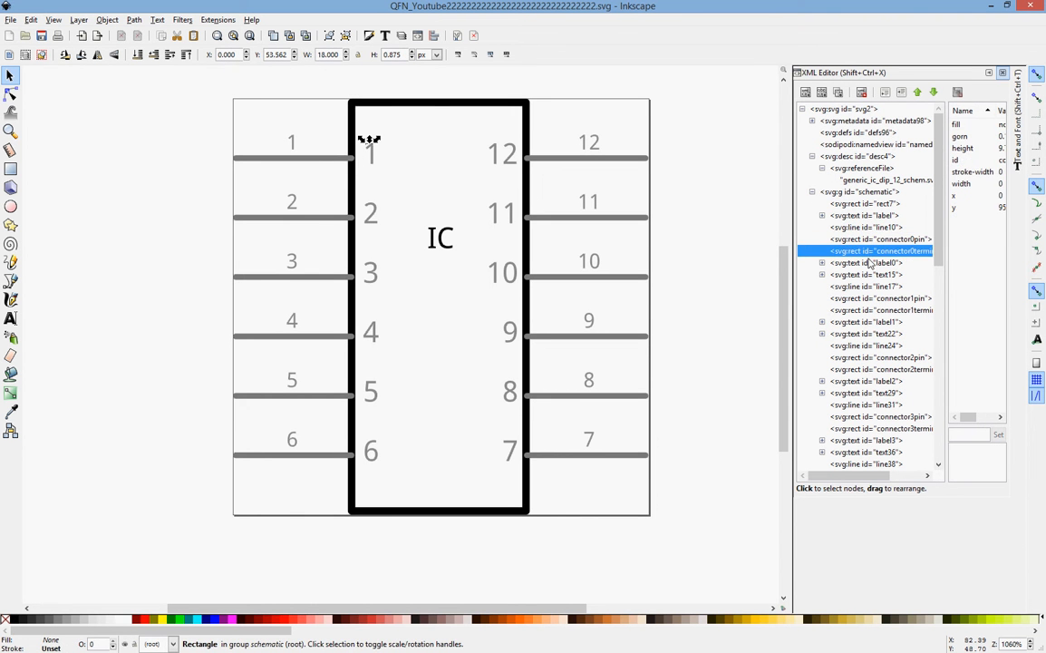
left_click(865, 263)
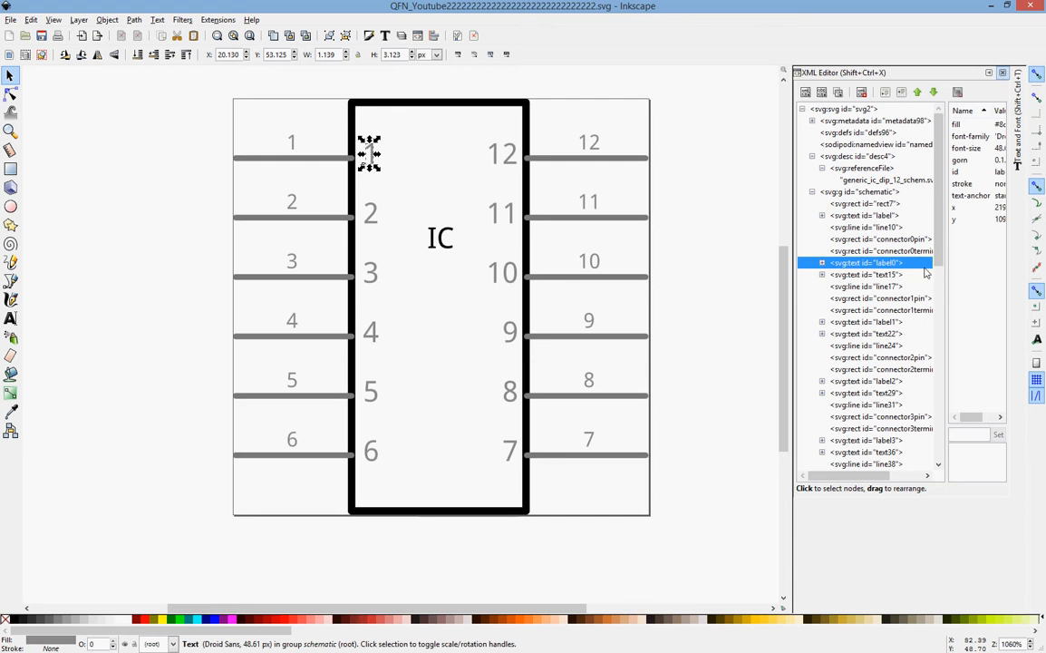
mouse_move(791, 297)
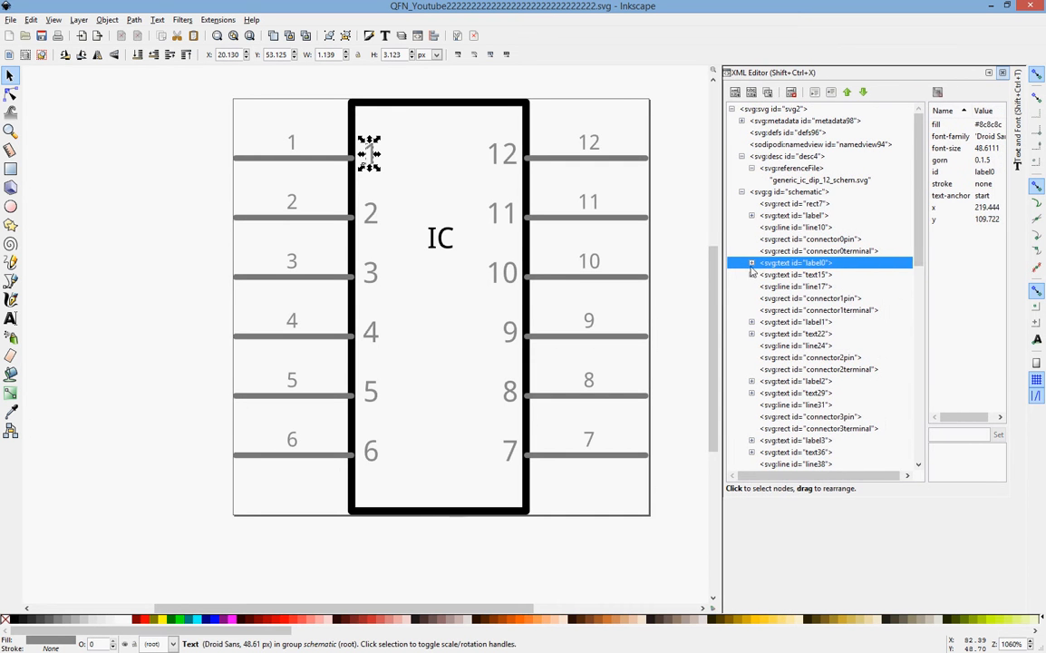
left_click(751, 262)
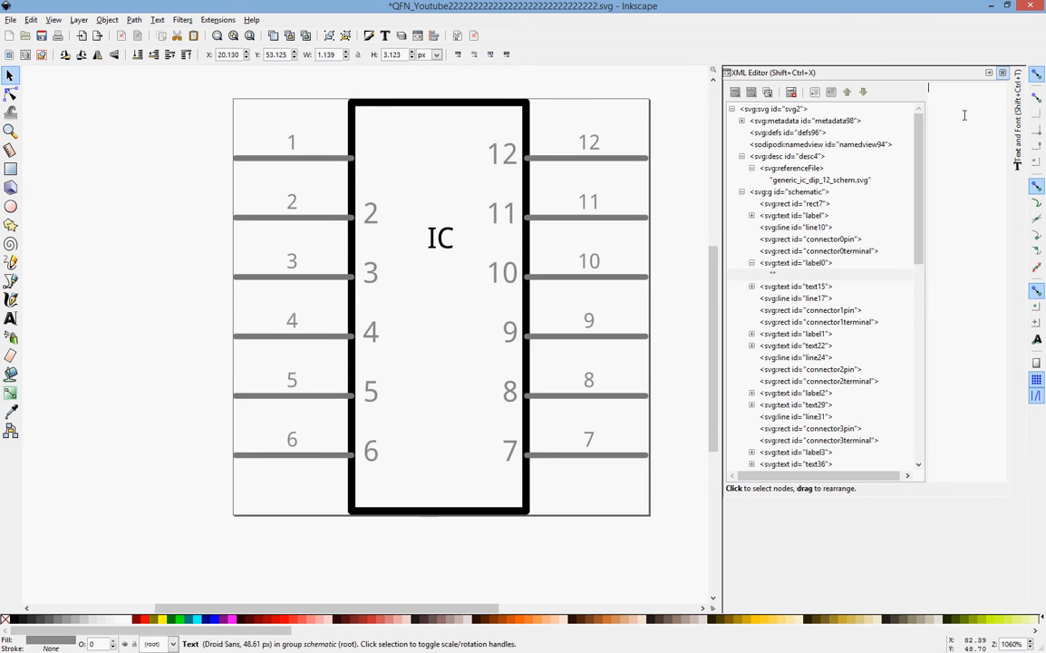
type("GND")
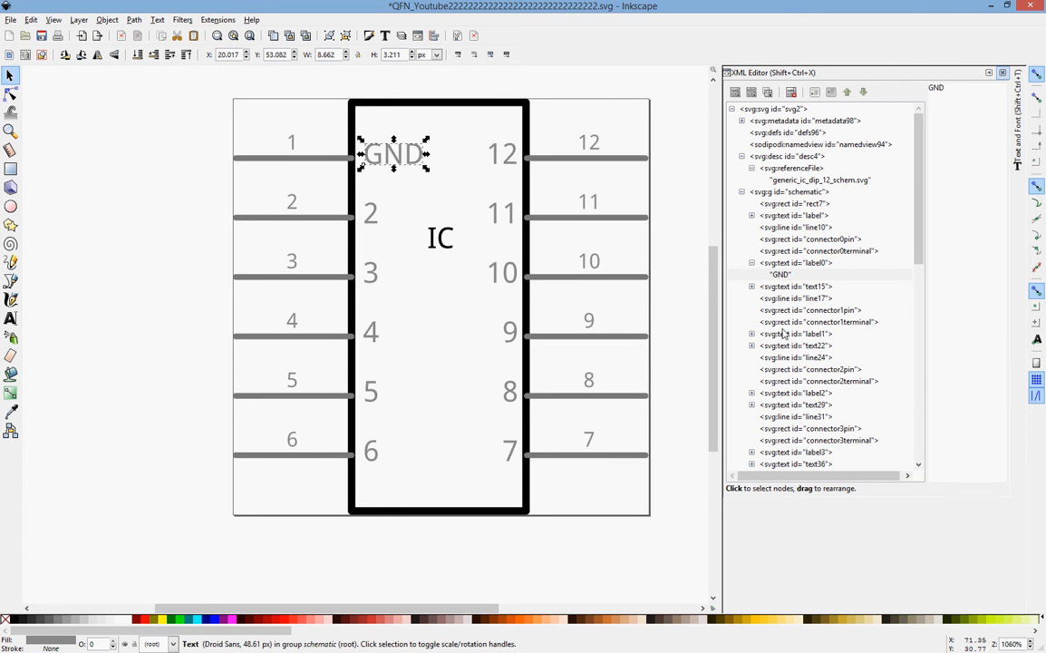
- Change pin 2's label to 5V and pin 4's label to OUT
left_click(369, 210)
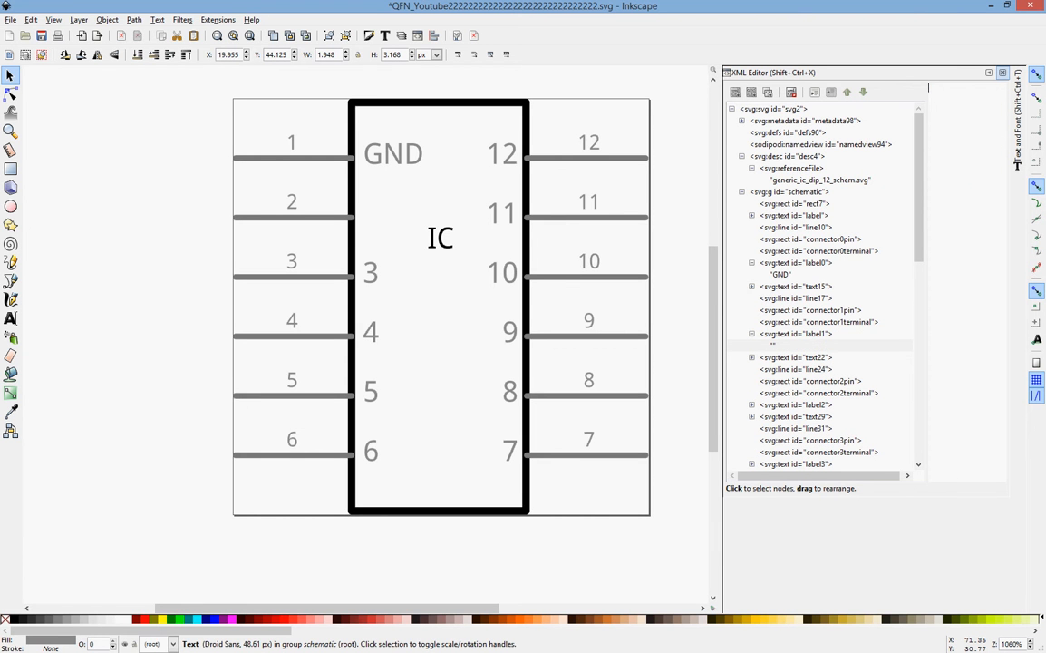
type("V")
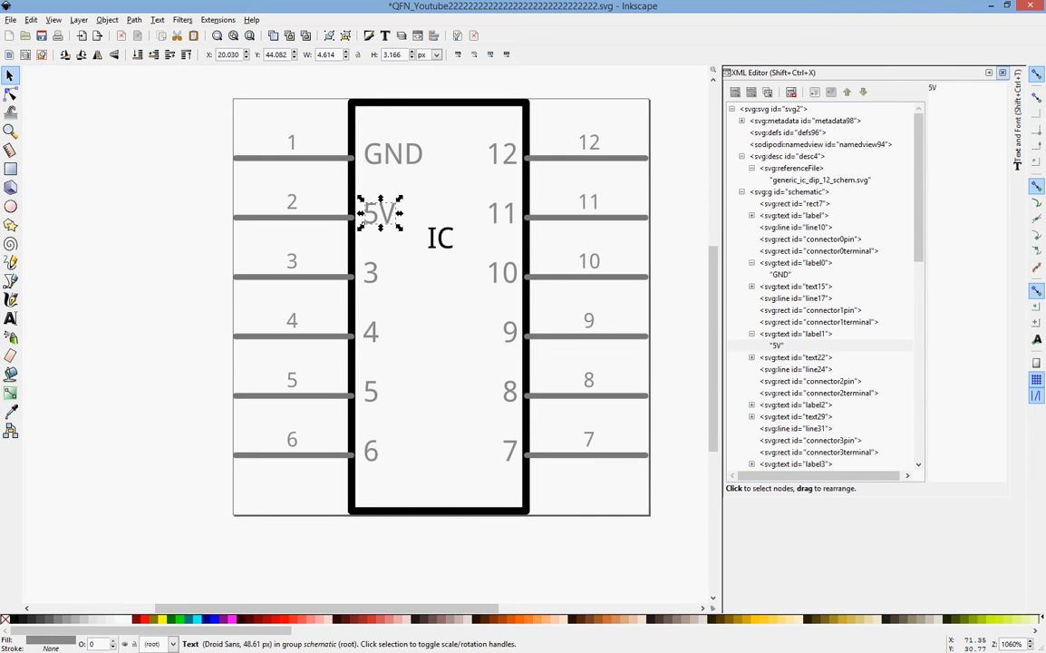
left_click(796, 428)
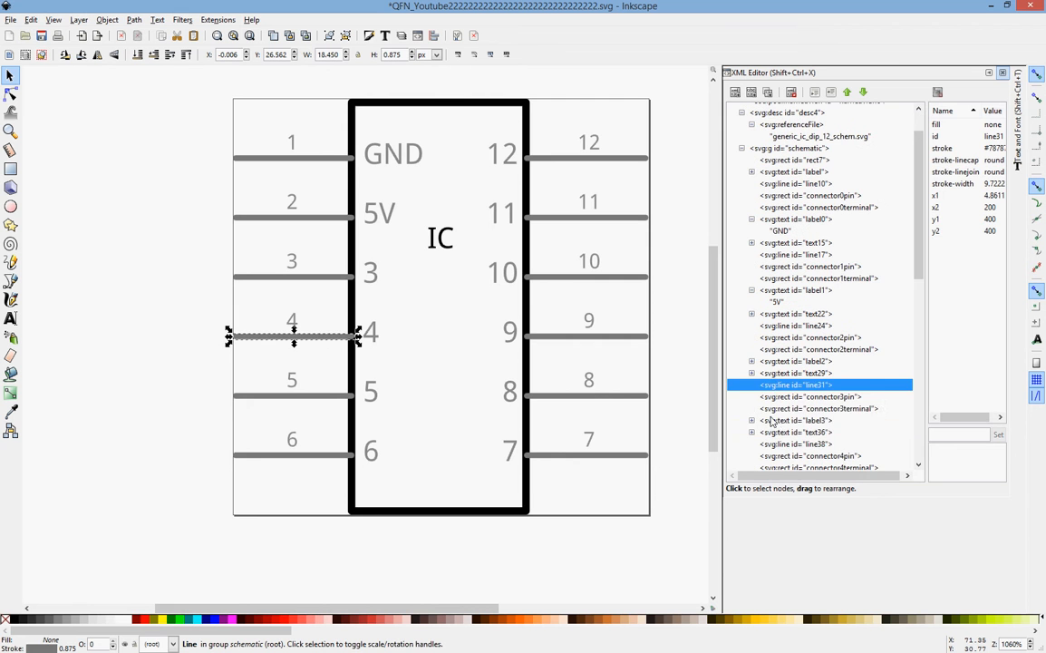
left_click(795, 420)
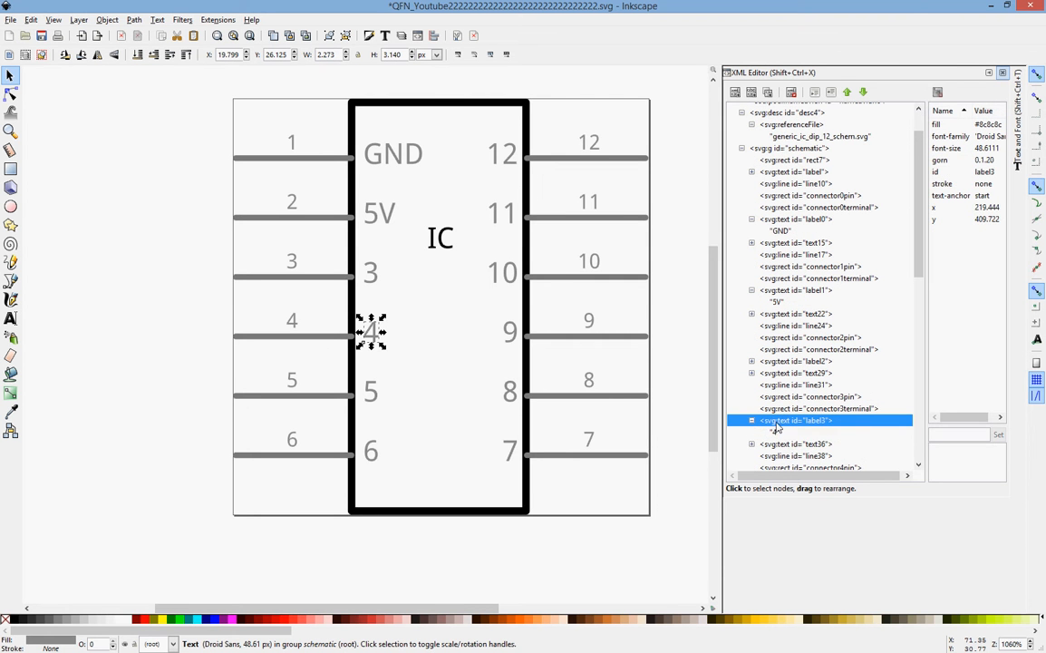
left_click(777, 426)
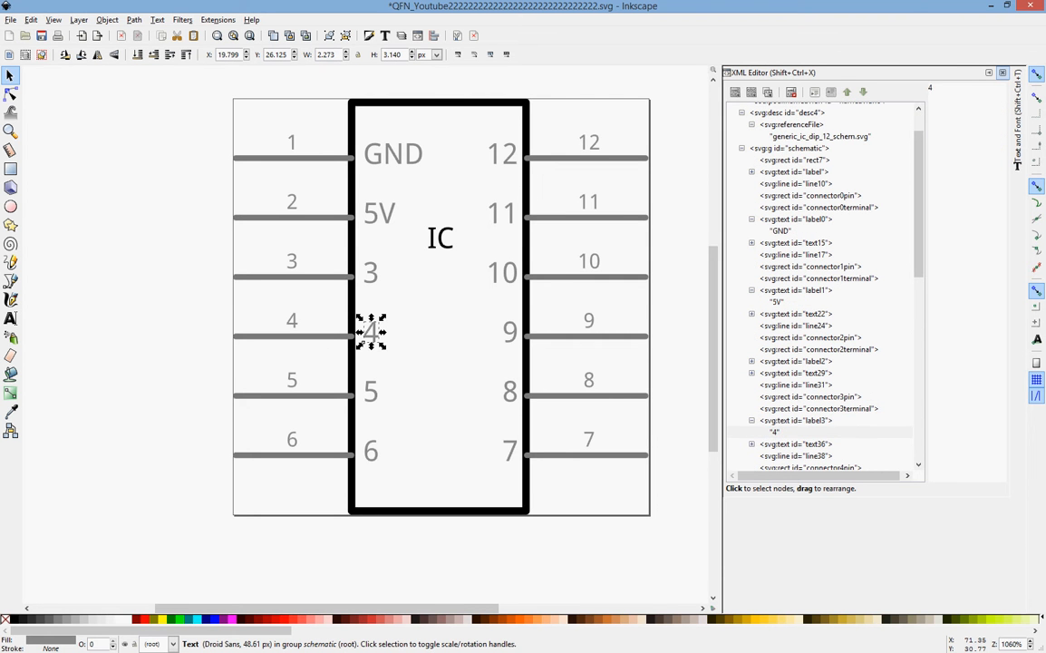
type("OUT")
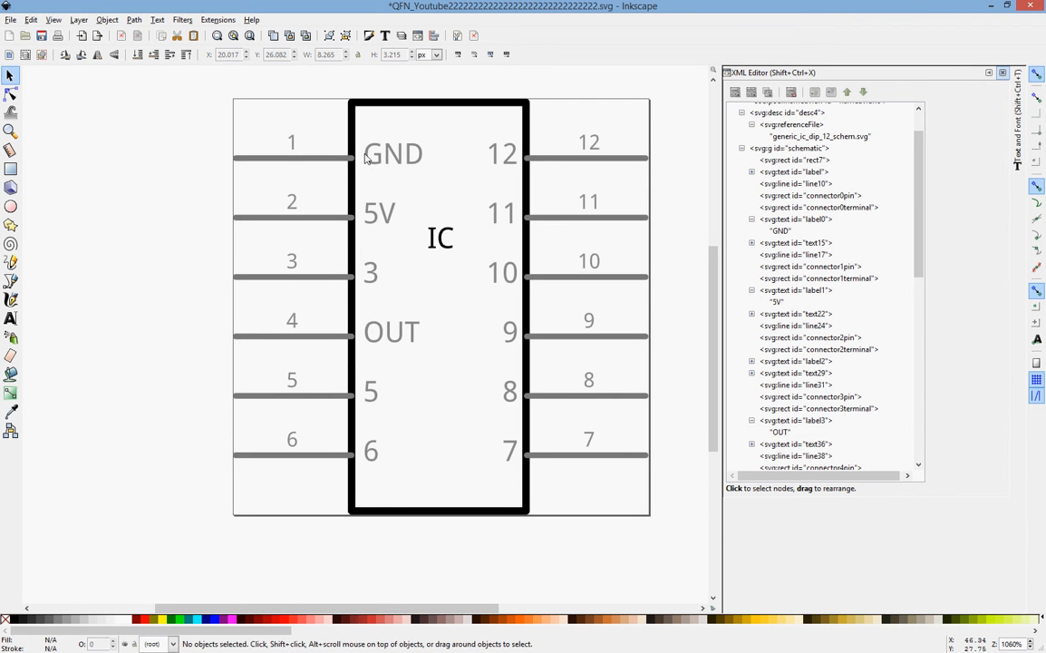
- Save as Plain SVG replacing the QFN_Youtube file, then close Inkscape without saving
left_click(10, 19)
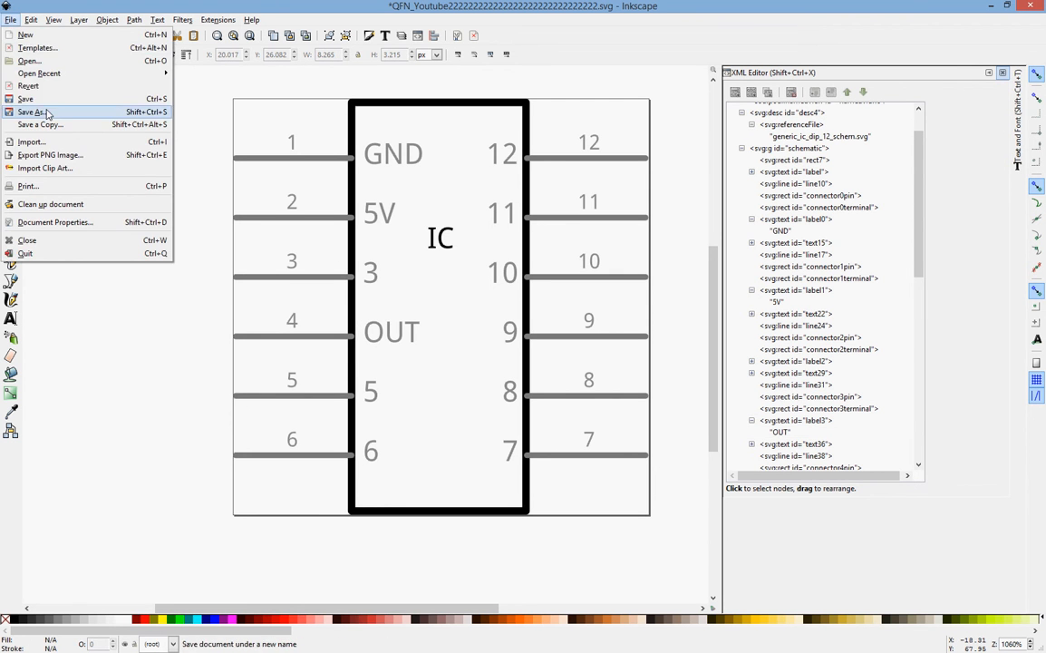
left_click(36, 112)
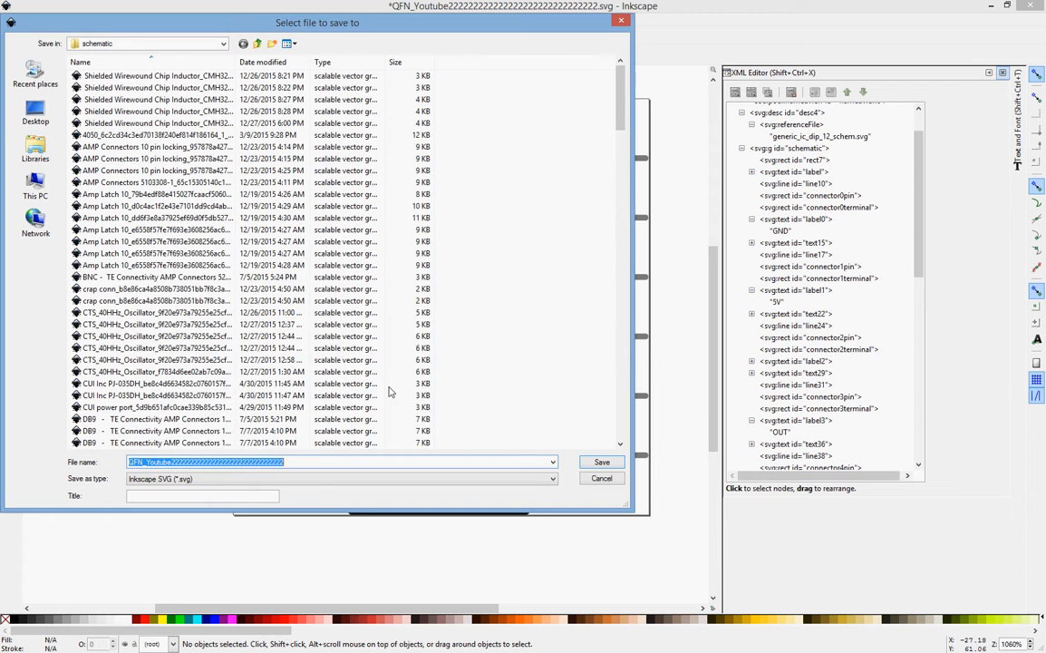
left_click(551, 479)
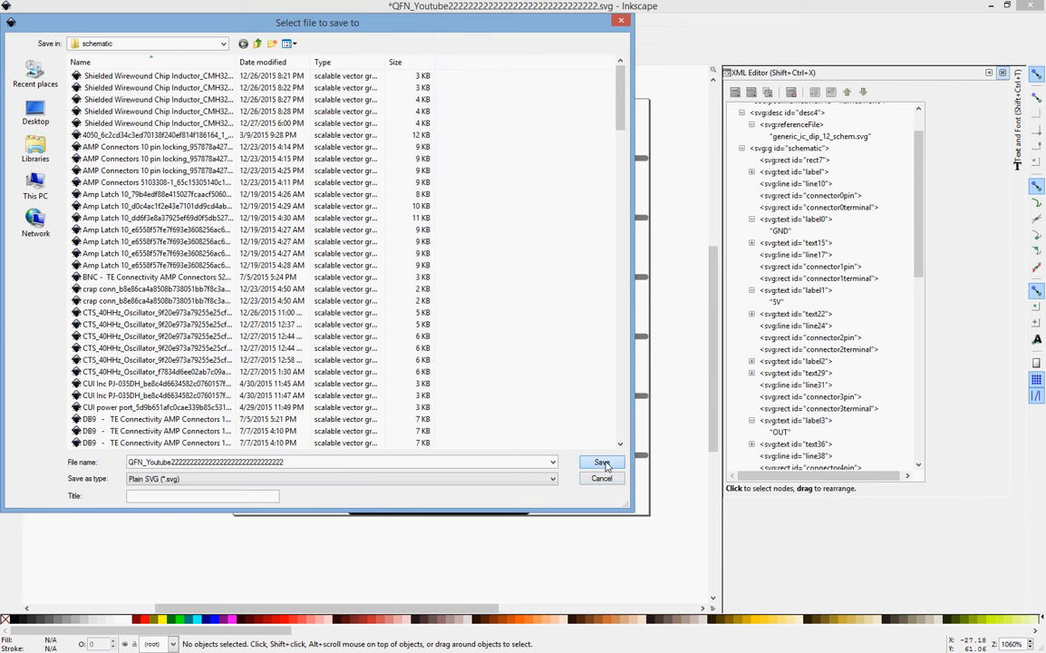
left_click(602, 463)
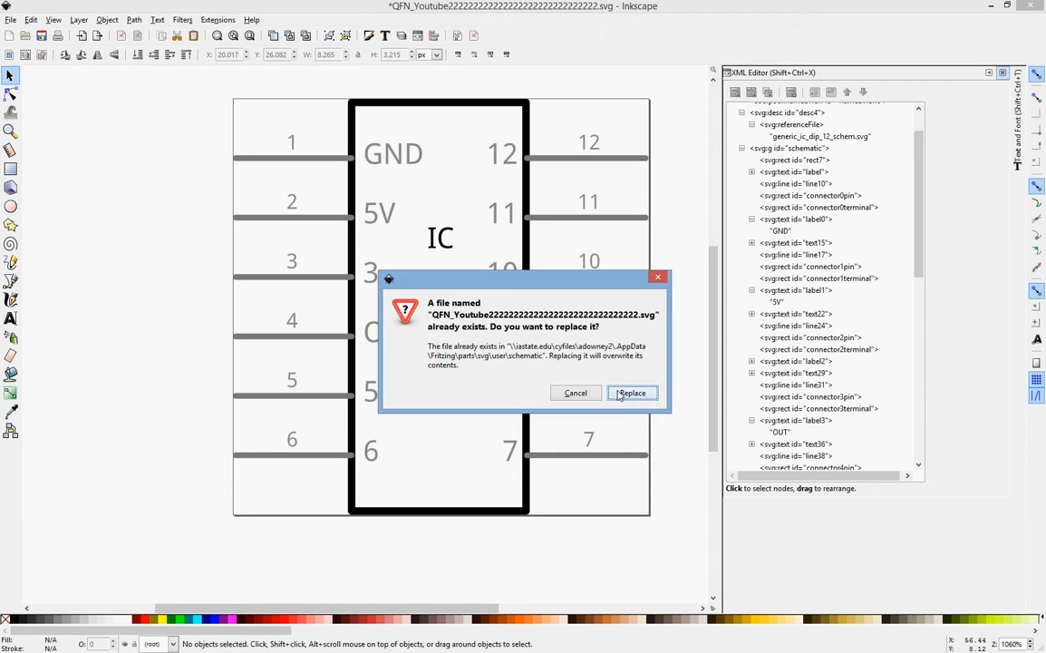
left_click(632, 393)
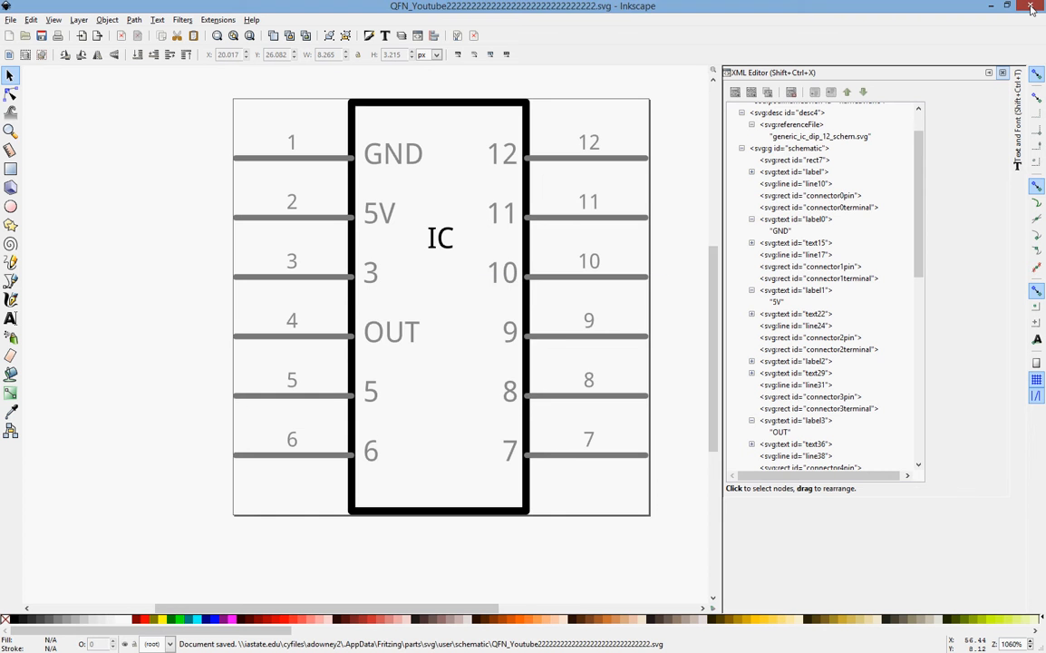
left_click(1030, 6)
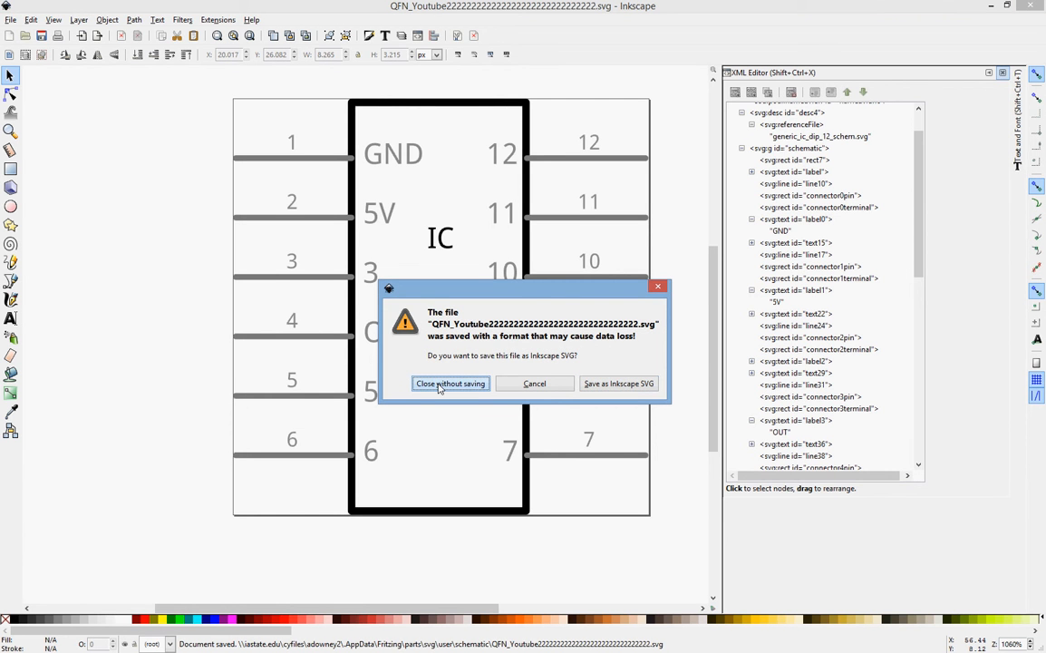
left_click(450, 383)
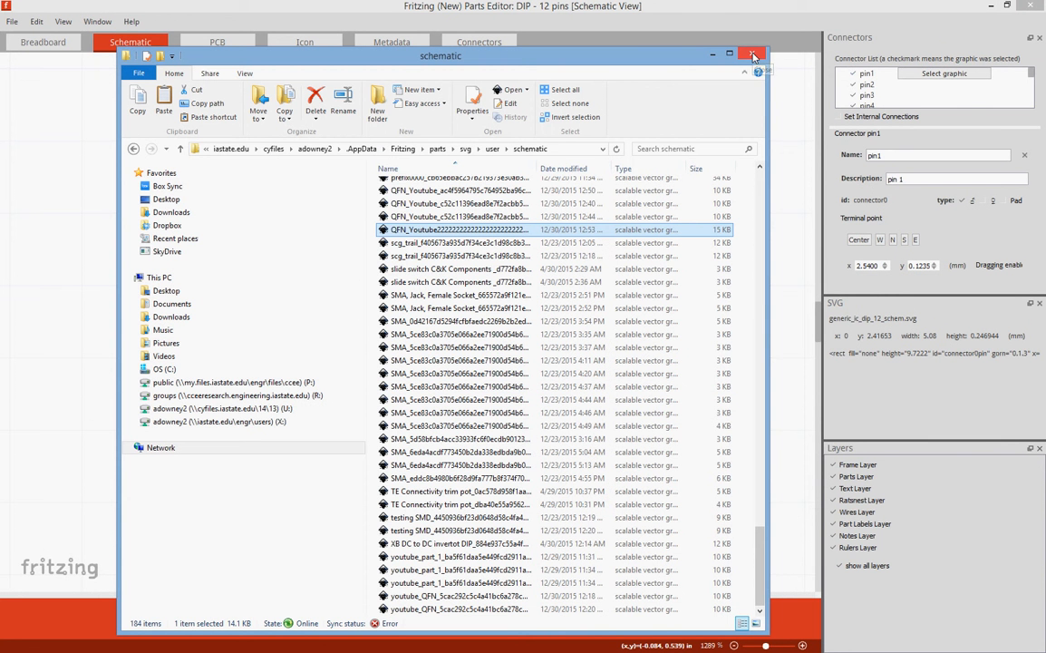
- Close File Explorer and fit the 12-pin IC symbol to the Parts Editor window
left_click(753, 56)
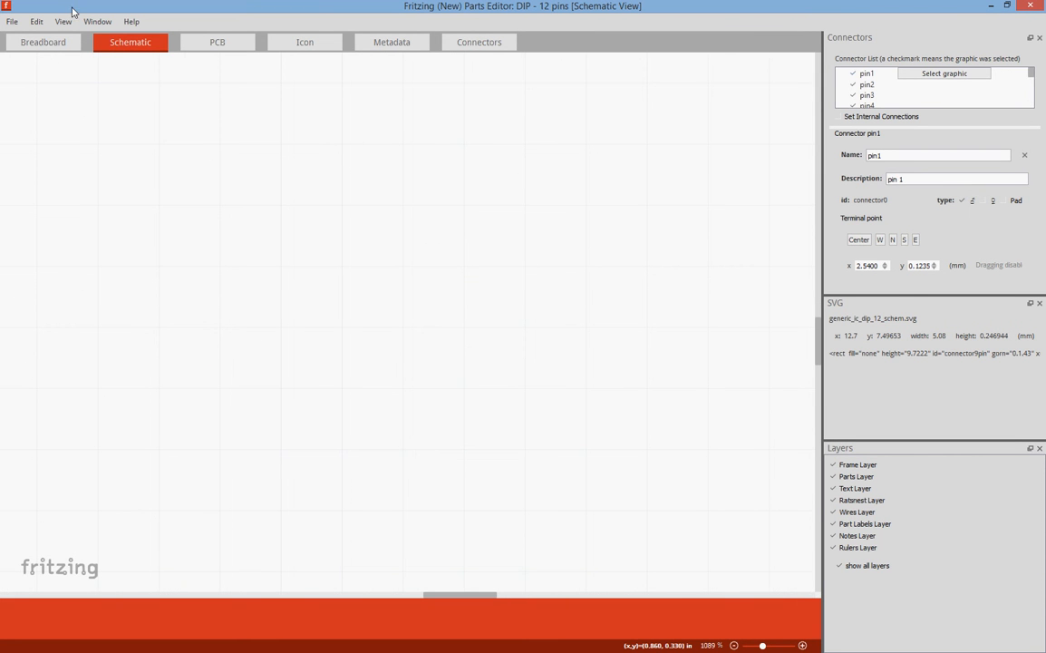
left_click(62, 20)
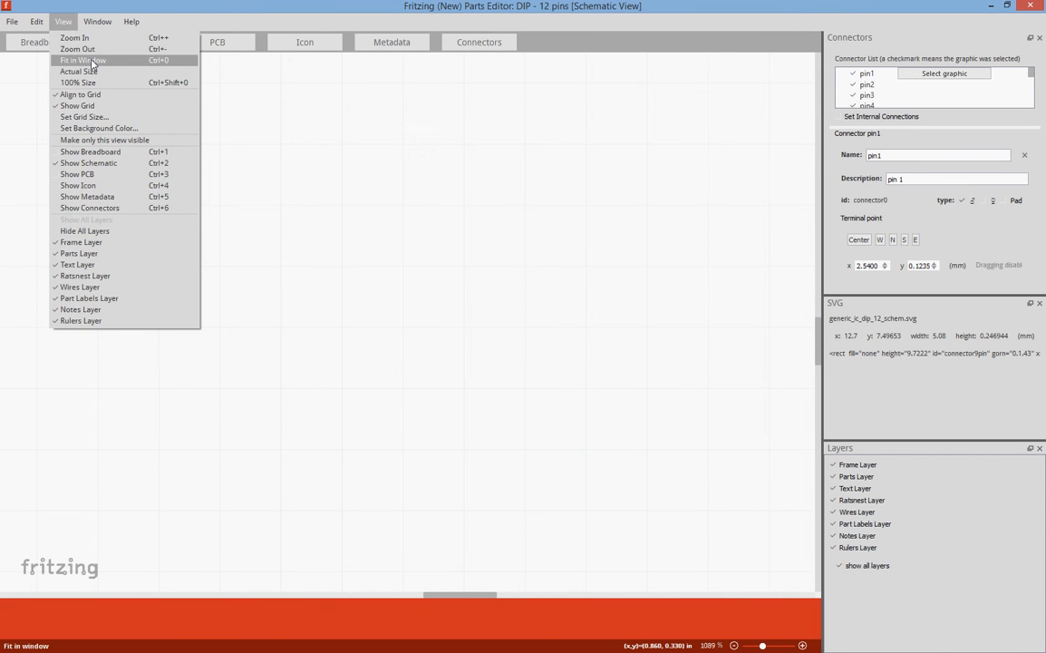
left_click(82, 60)
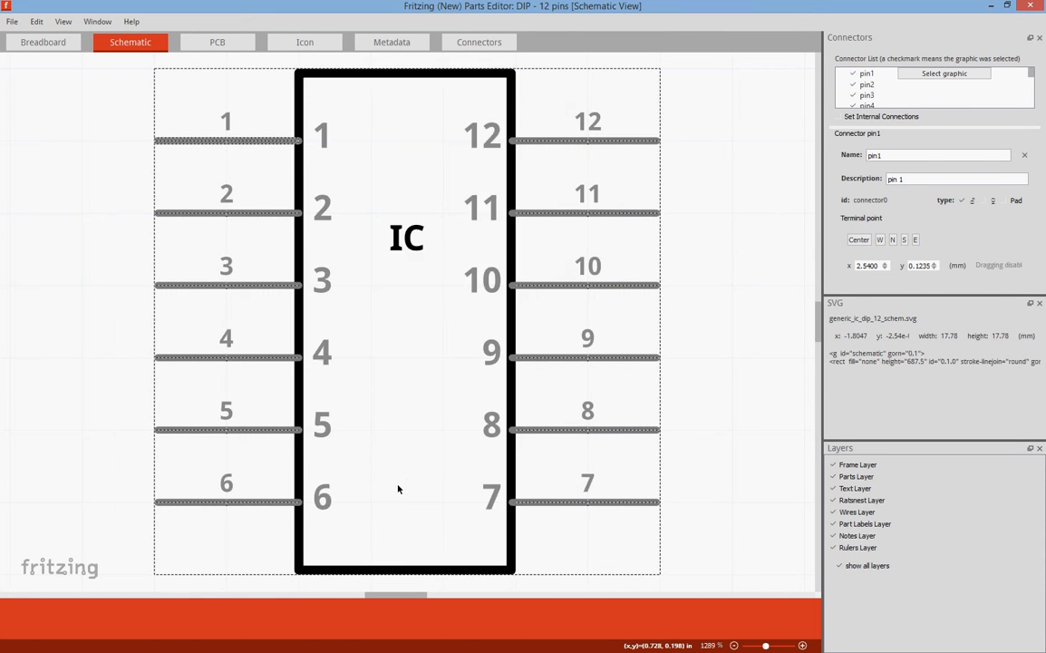
left_click(12, 21)
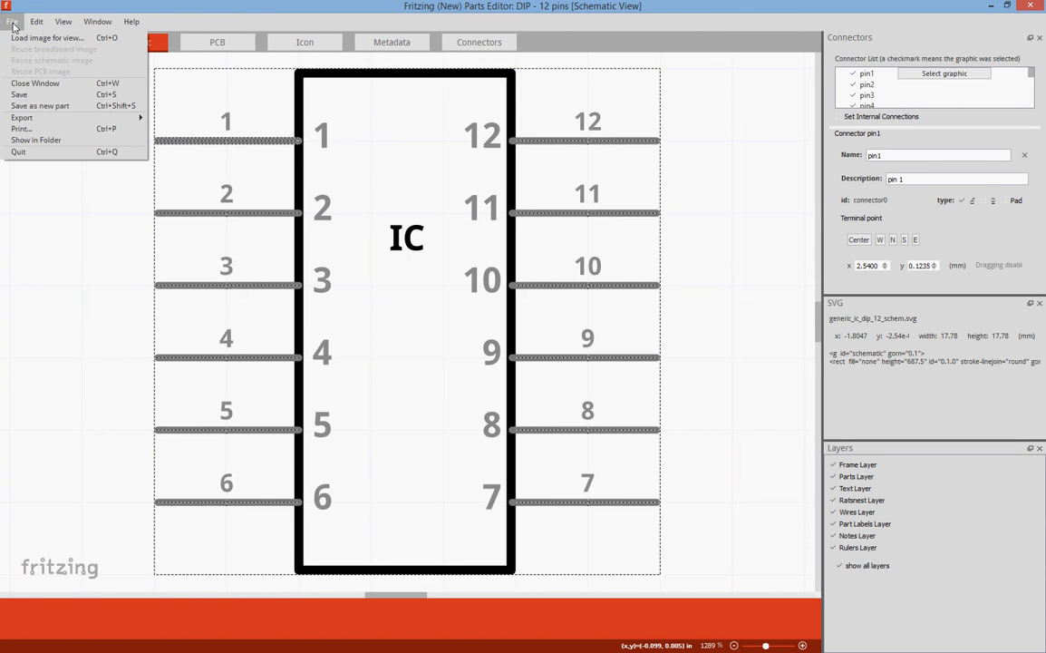
- Load the relabelled QFN_Youtube SVG as the schematic image and check the pin2 and pin3 connectors
left_click(46, 37)
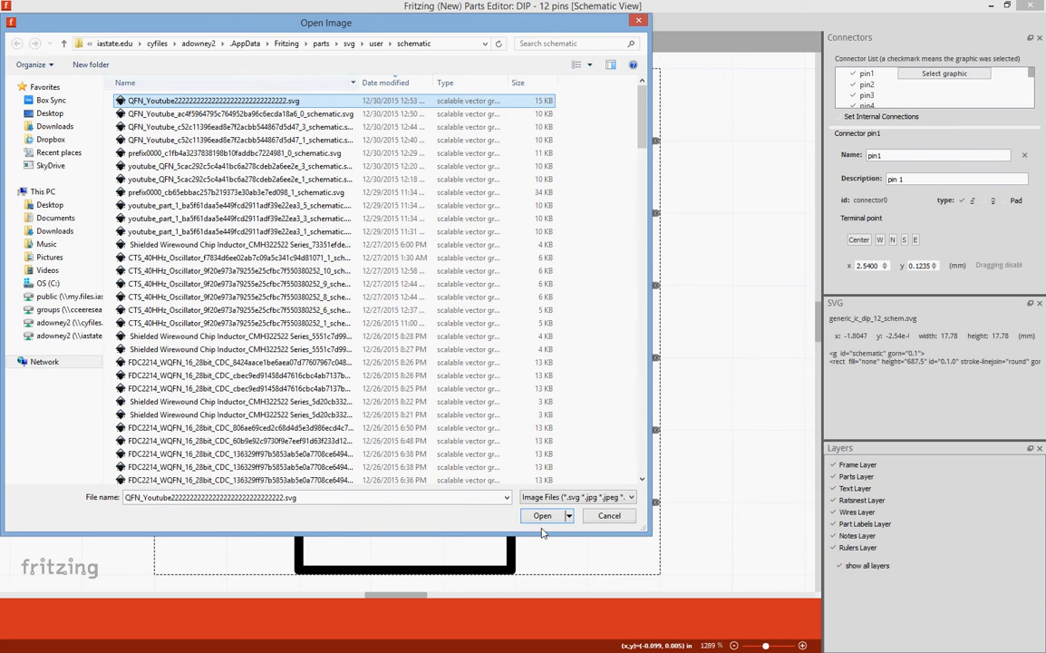
left_click(541, 515)
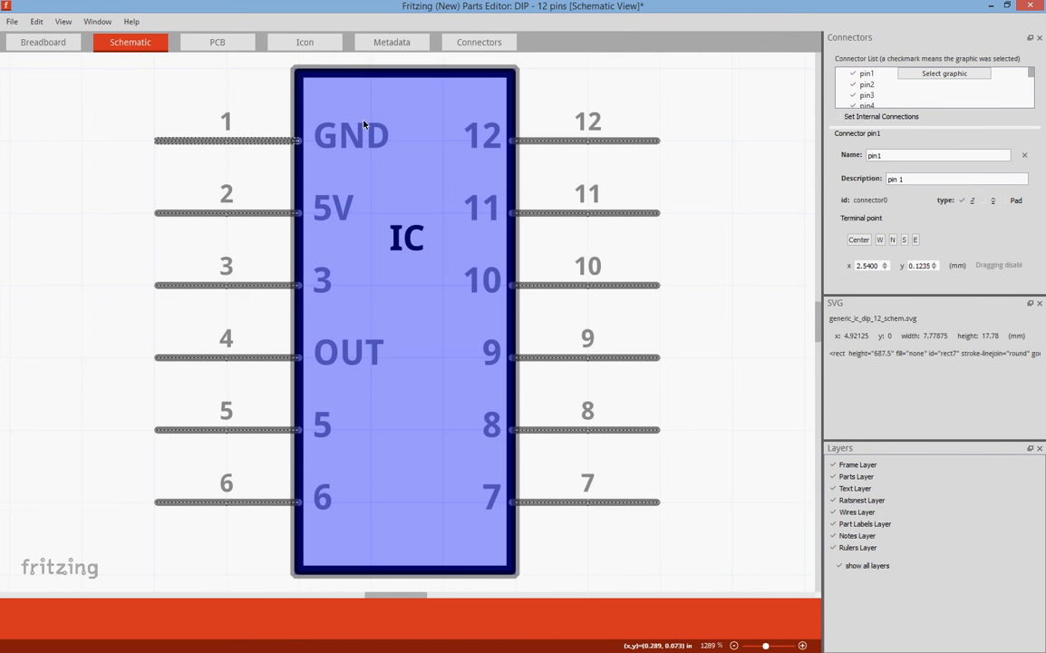
mouse_move(324, 348)
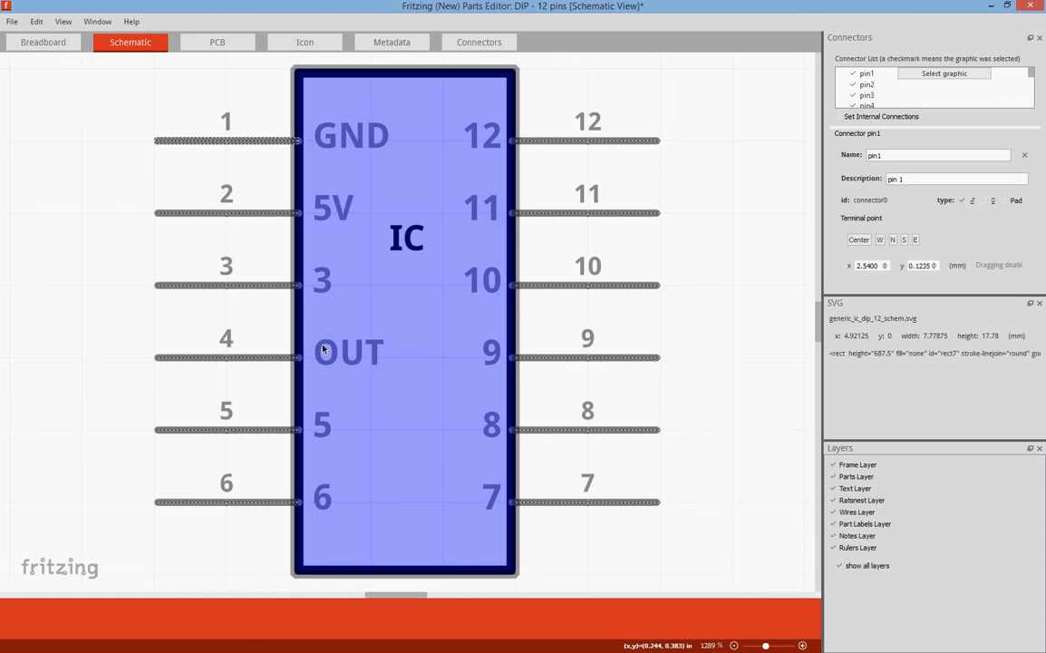
left_click(867, 85)
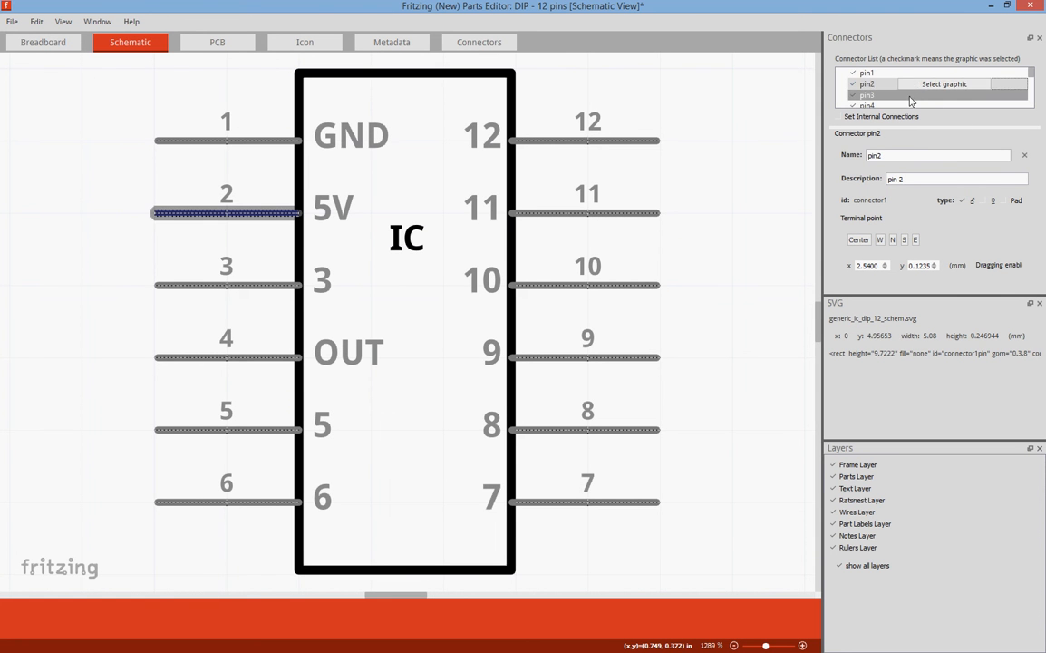
left_click(867, 94)
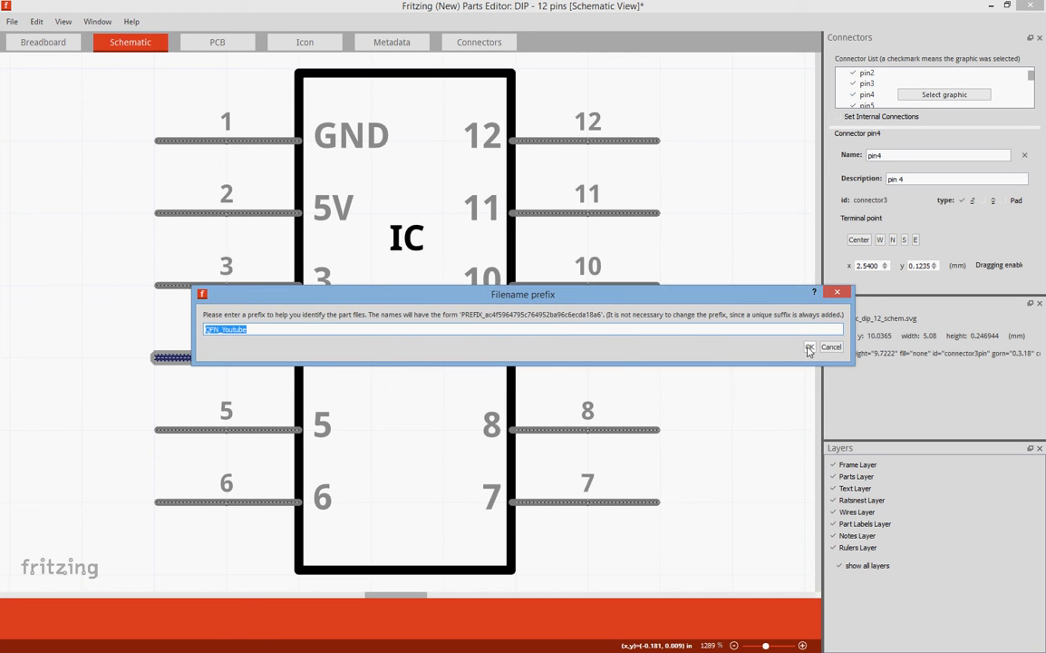
- Accept the QFN_Youtube filename prefix and save the new part into the sketch
left_click(809, 349)
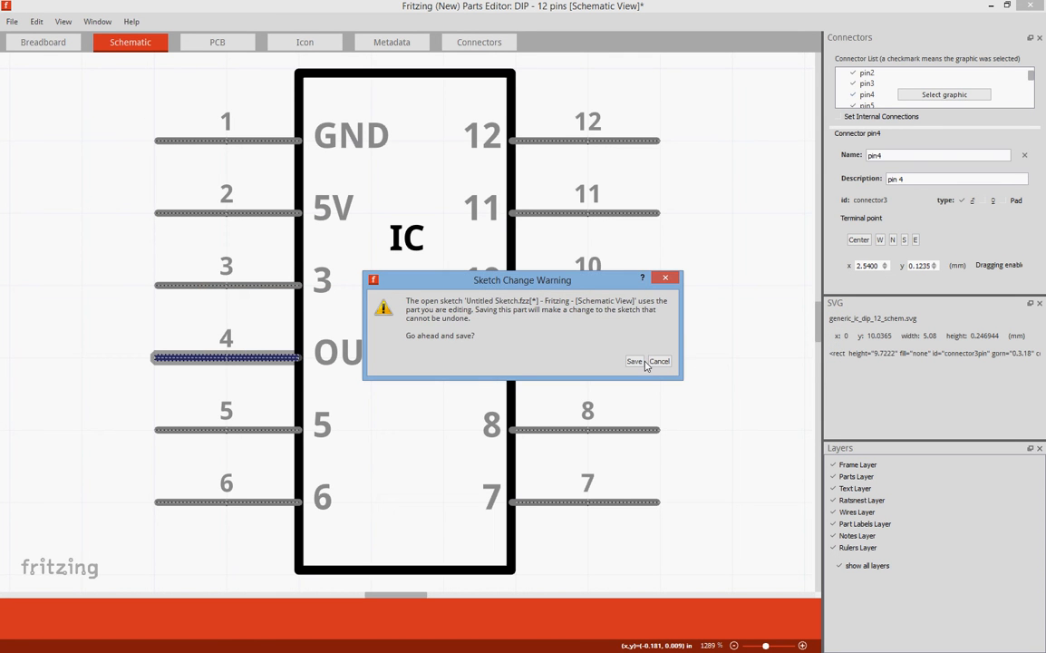
left_click(658, 360)
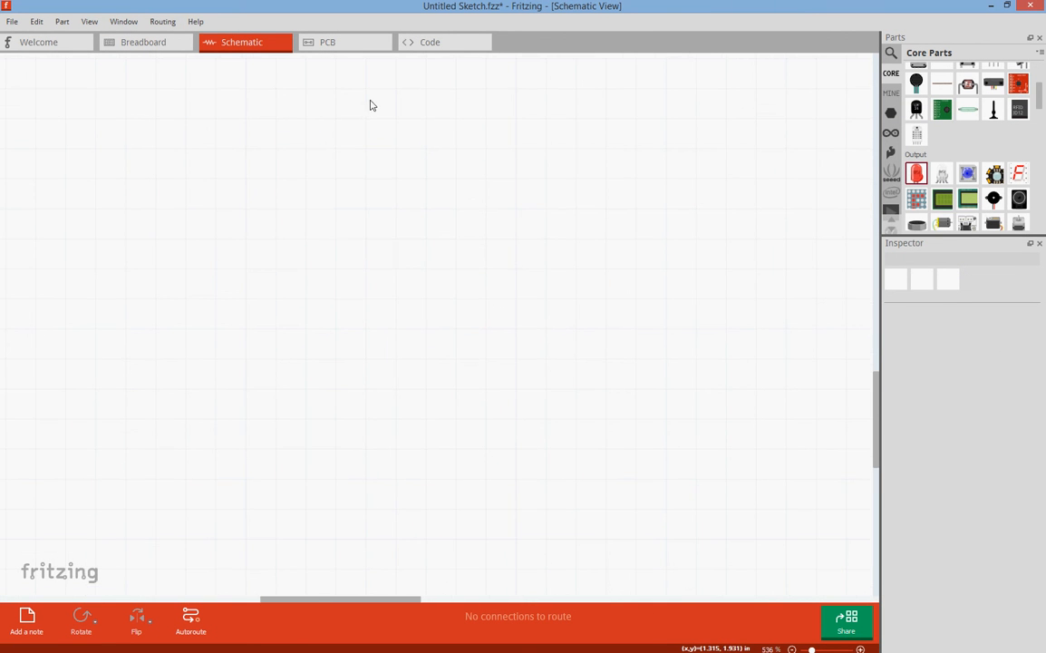
- Wire an LM35 sensor pin to the custom IC, move the Vout wire's bend, and view the PCB
left_click(89, 21)
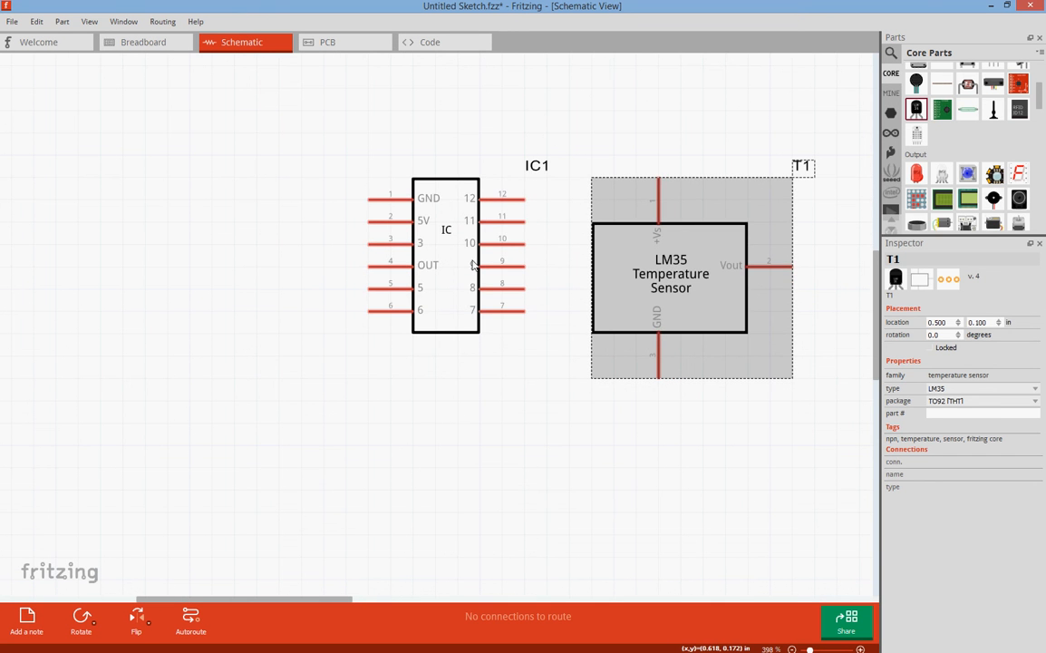
left_click_drag(517, 198, 657, 186)
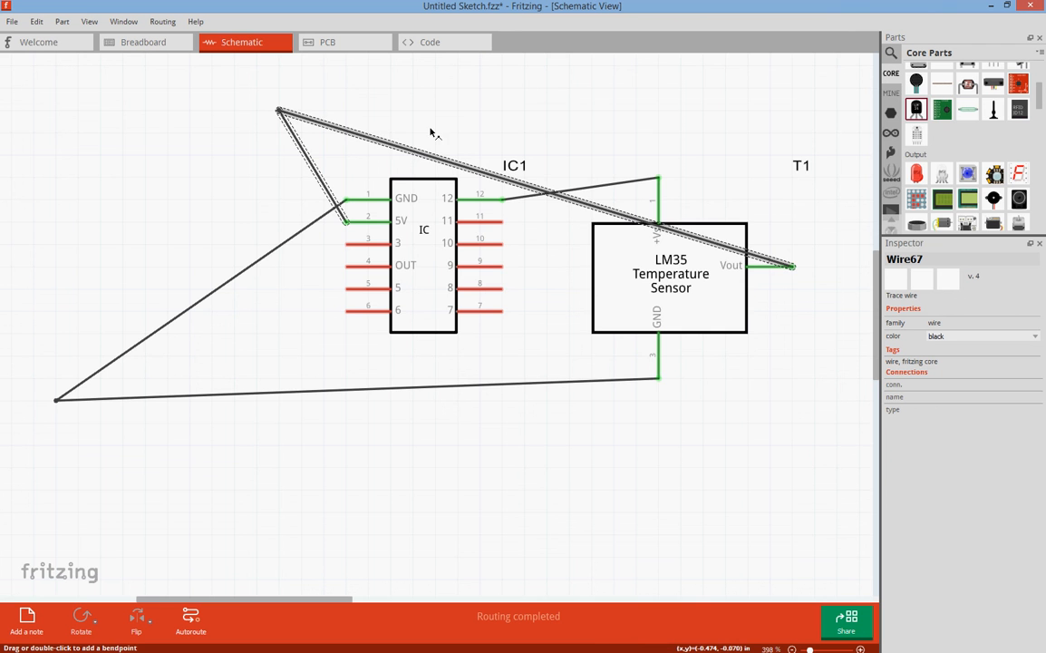
left_click_drag(788, 266, 814, 88)
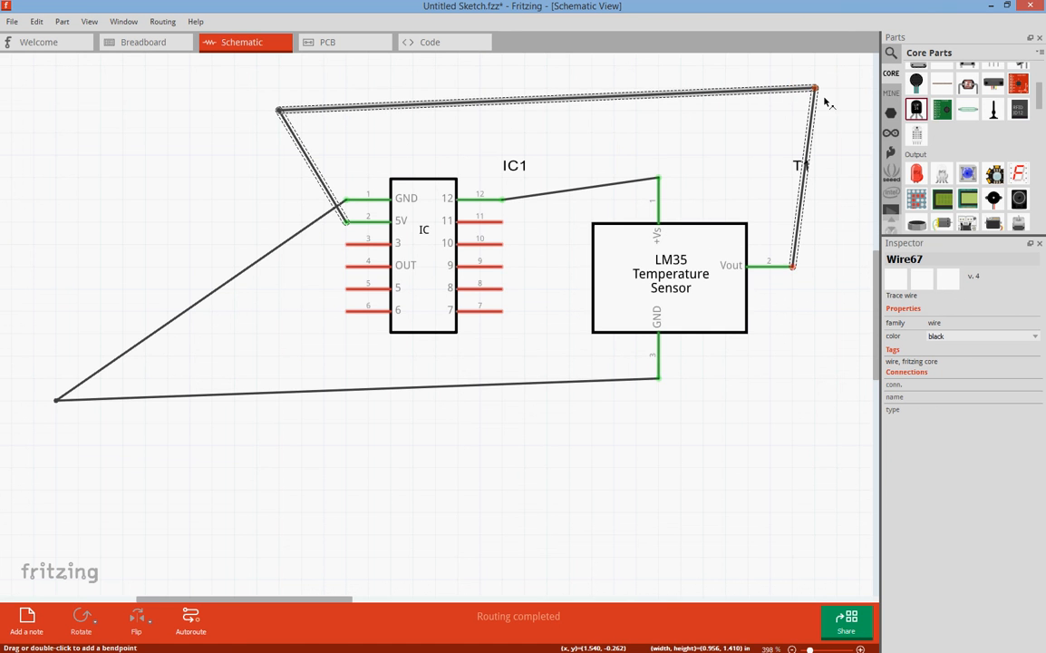
left_click(328, 42)
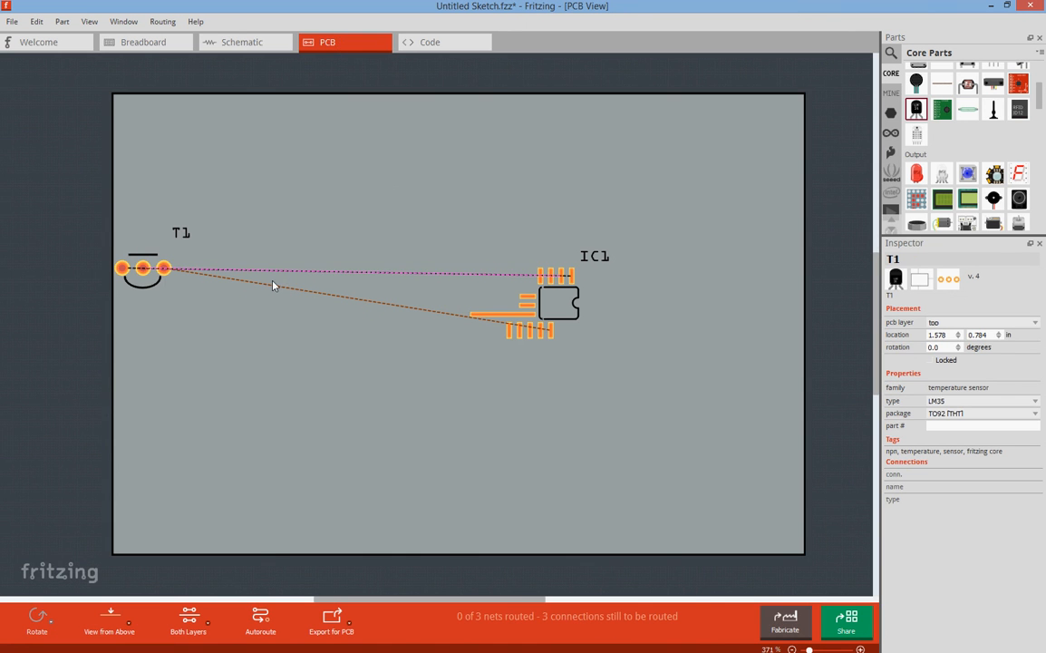
- Rotate the T1 LM35 footprint to 90° on the PCB, then select the board
left_click(143, 268)
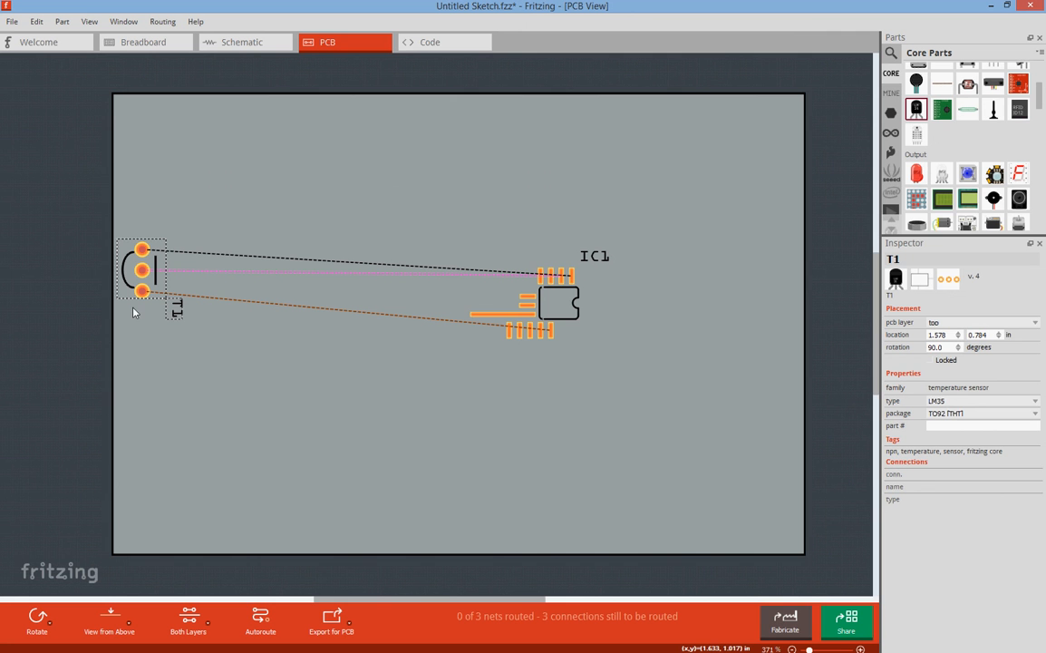
left_click(370, 350)
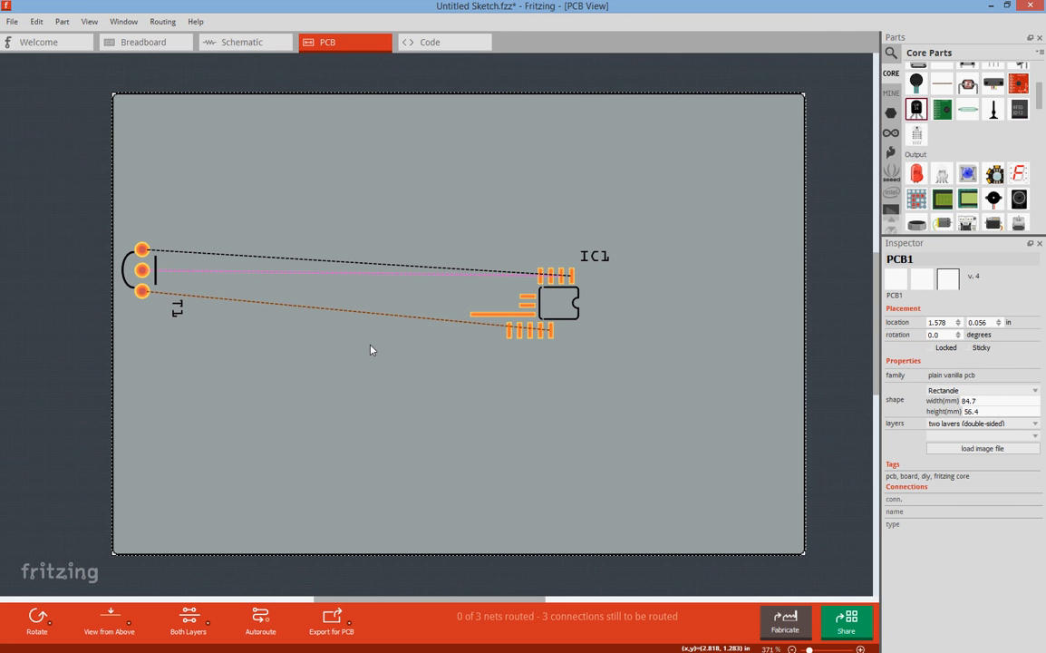
mouse_move(216, 281)
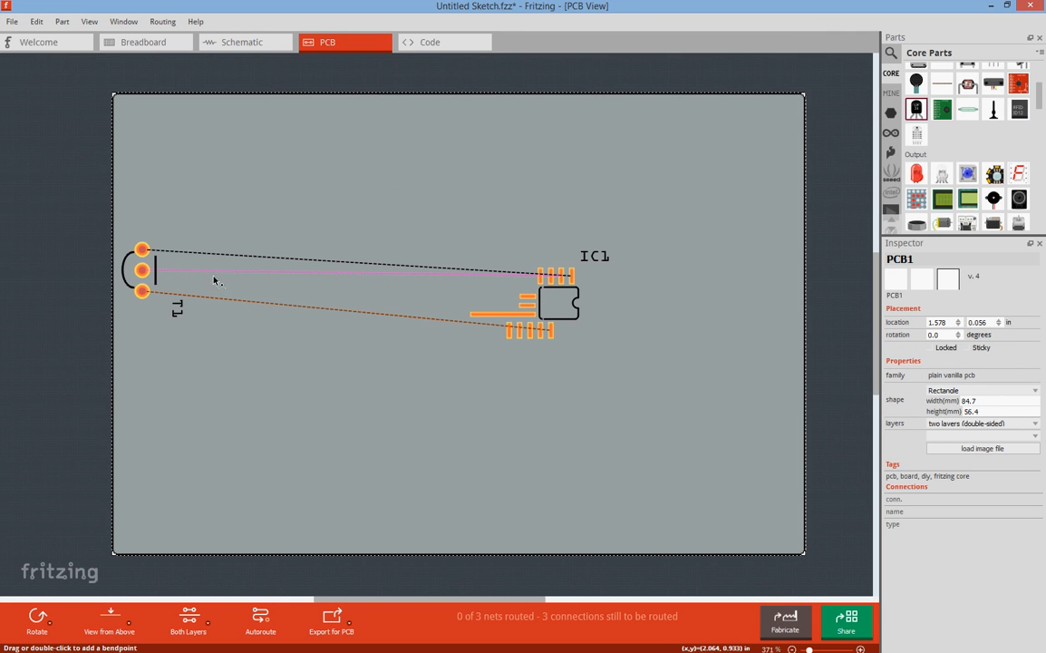